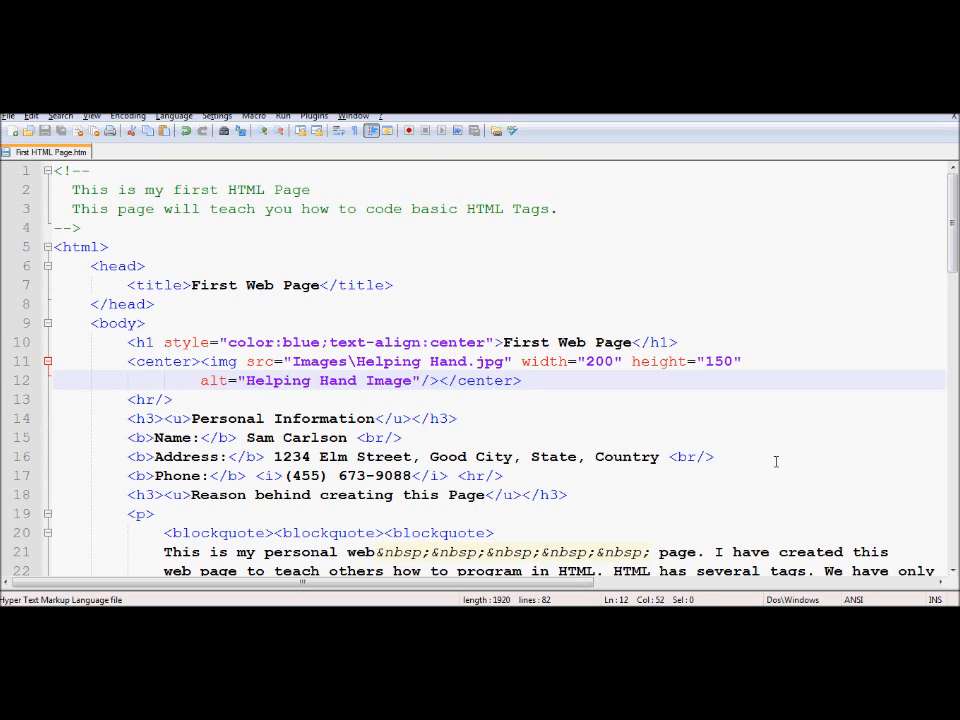
- Create a new document and save it as Second HTML Page.htm with HTML file type
{"action": "left_click", "coordinate": [520, 380]}
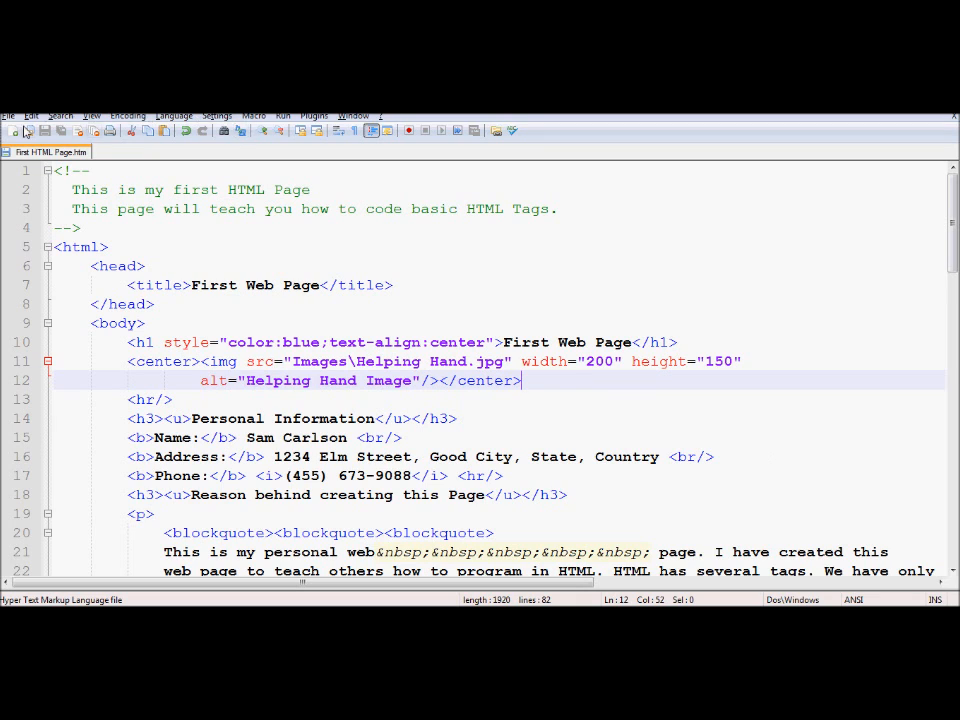
{"action": "left_click", "coordinate": [16, 130]}
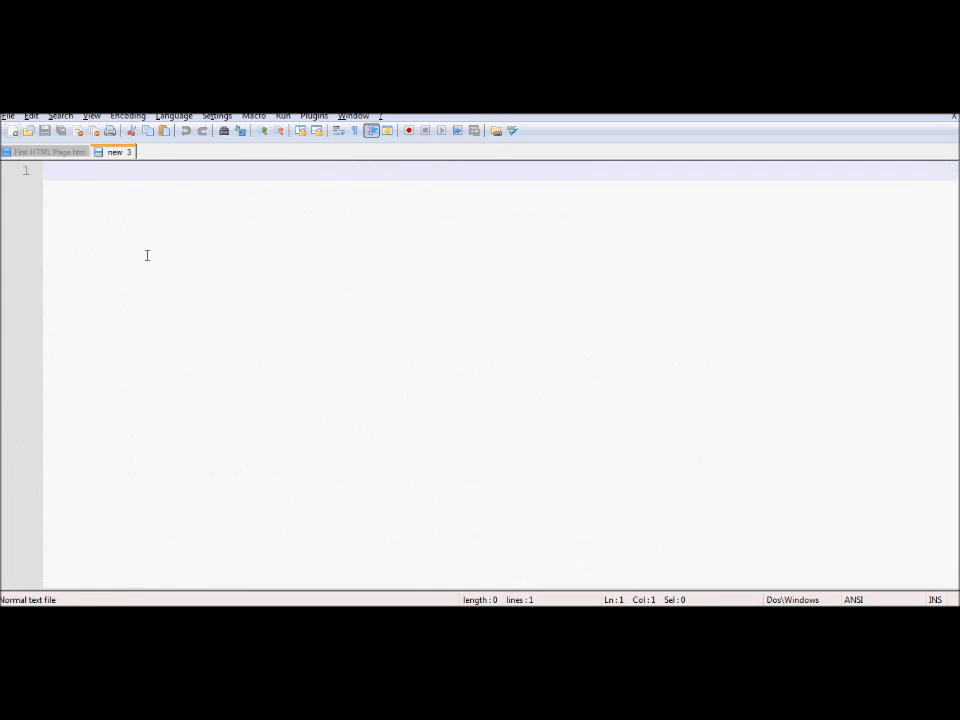
{"action": "mouse_move", "coordinate": [112, 208]}
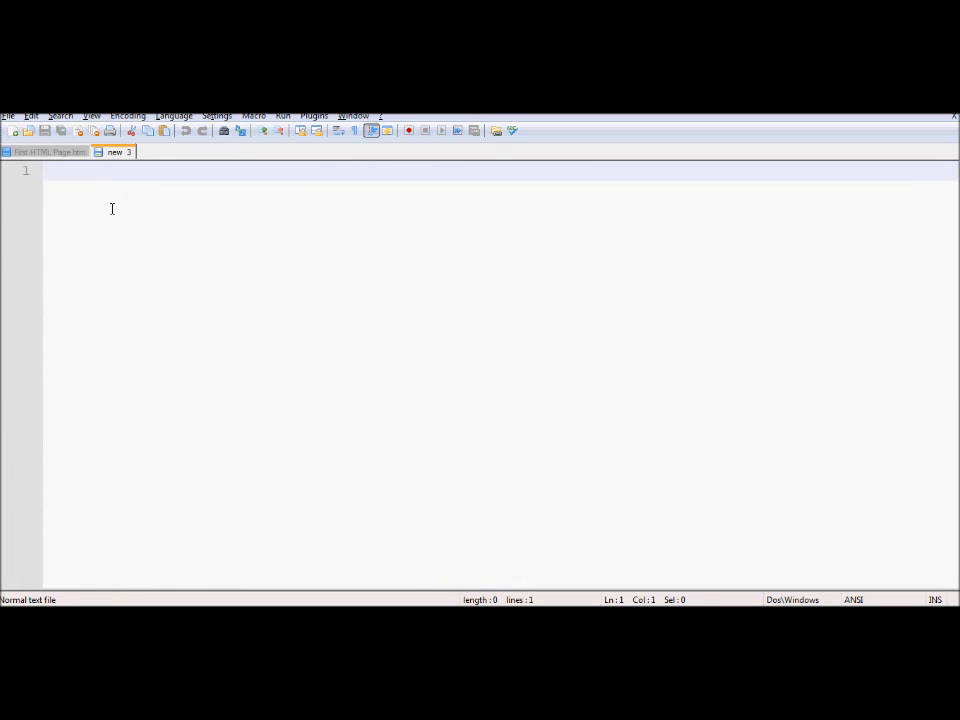
{"action": "left_click", "coordinate": [8, 114]}
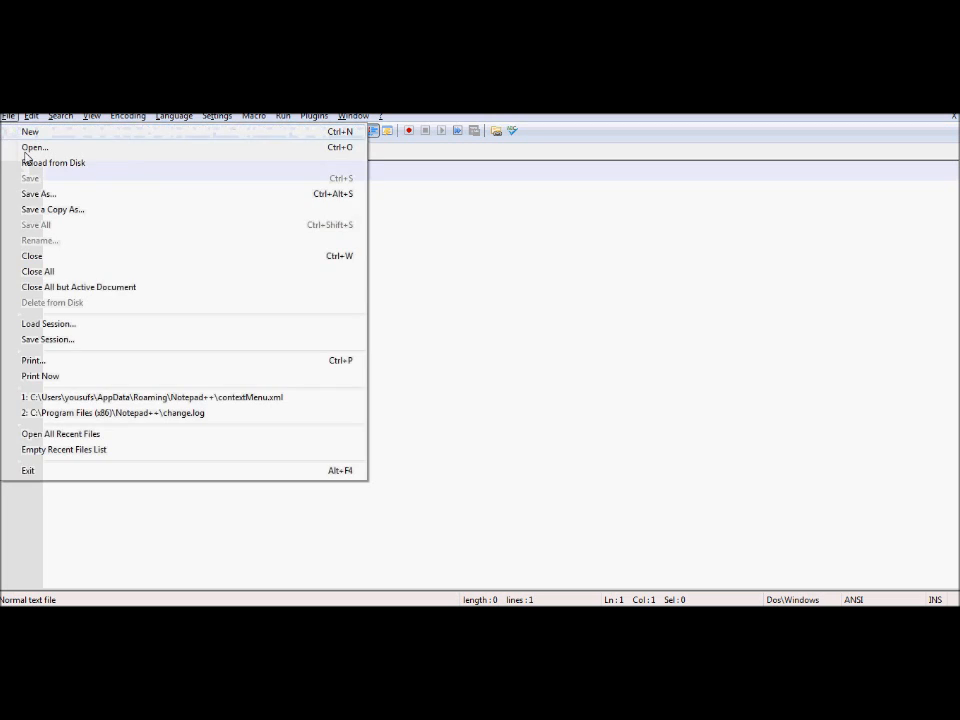
{"action": "left_click", "coordinate": [40, 194]}
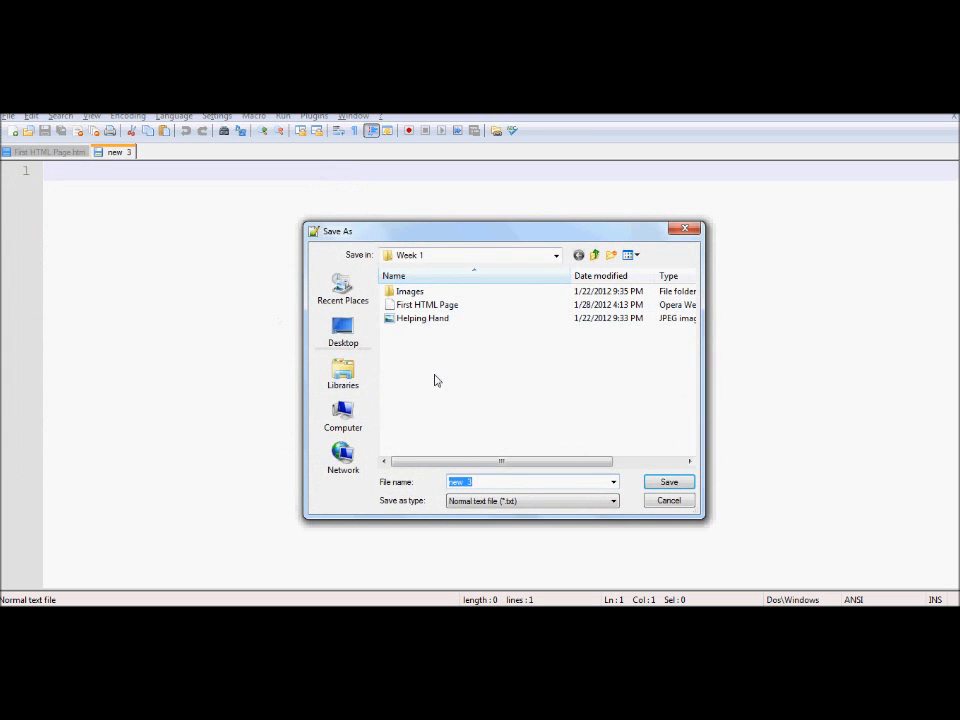
{"action": "left_click", "coordinate": [426, 304]}
{"action": "type", "text": "Second HTML Page.html"}
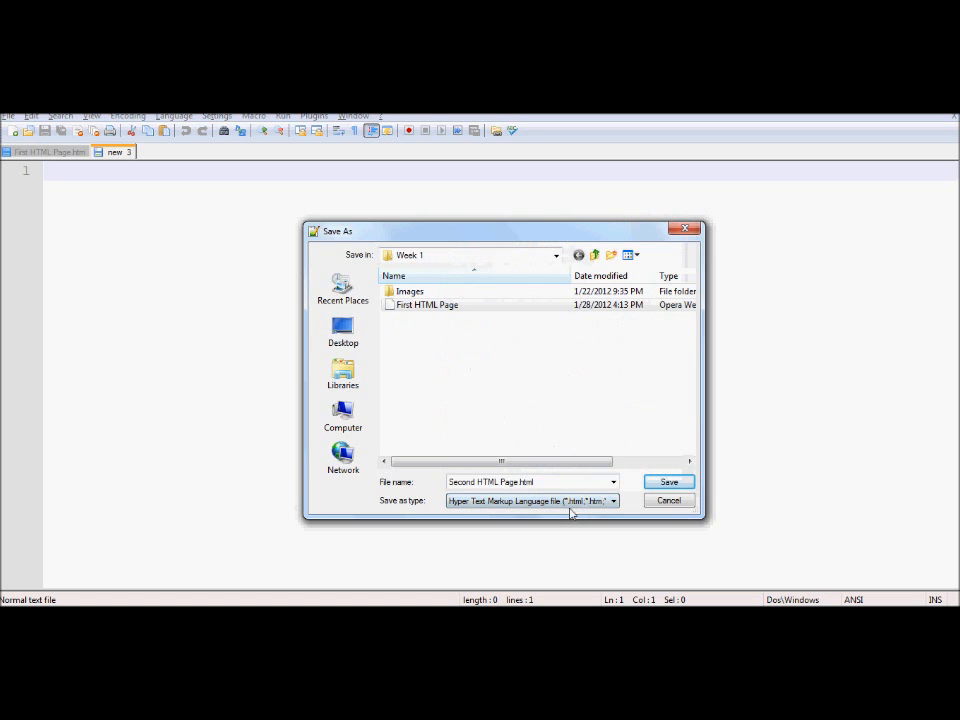
{"action": "left_click", "coordinate": [530, 480]}
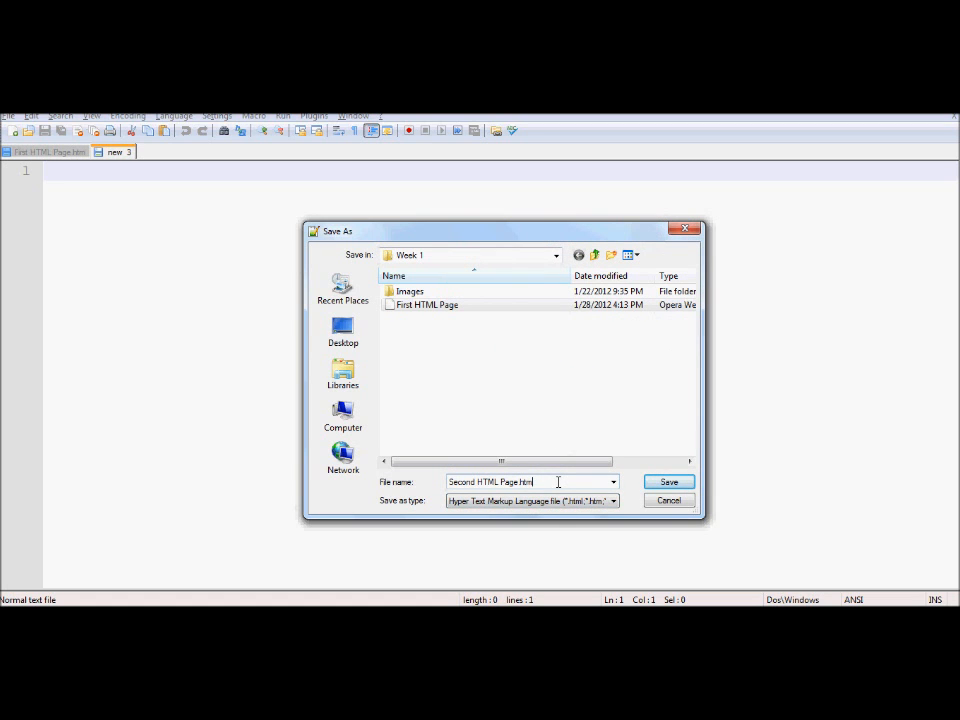
{"action": "left_click", "coordinate": [668, 480]}
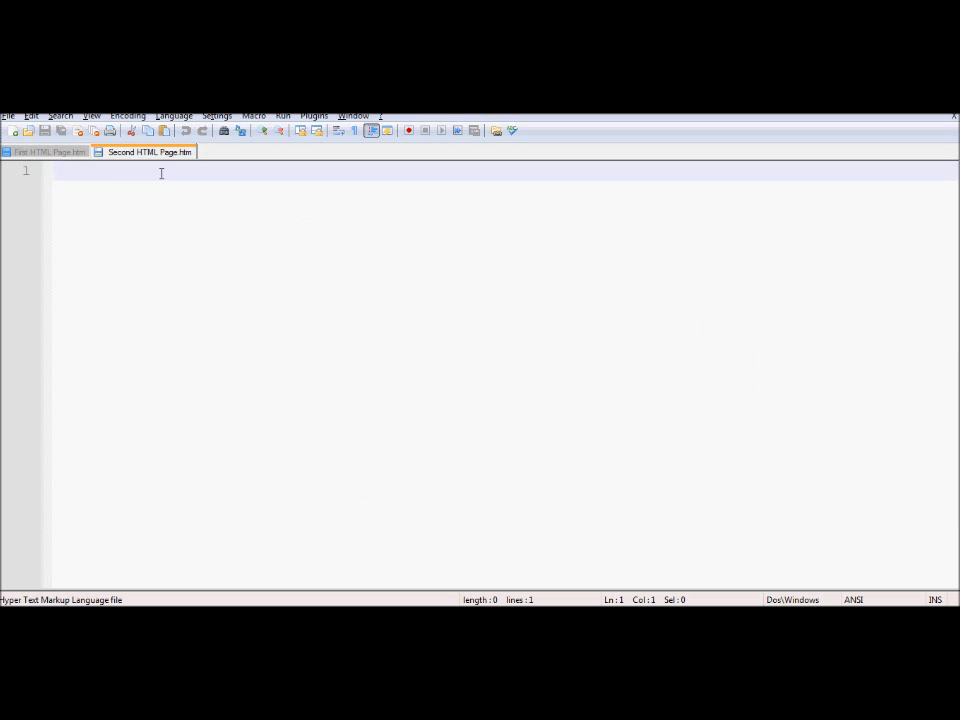
- Paste the first page's code into the second page and retitle it Second Web Page with new name, address and phone
{"action": "left_click", "coordinate": [44, 152]}
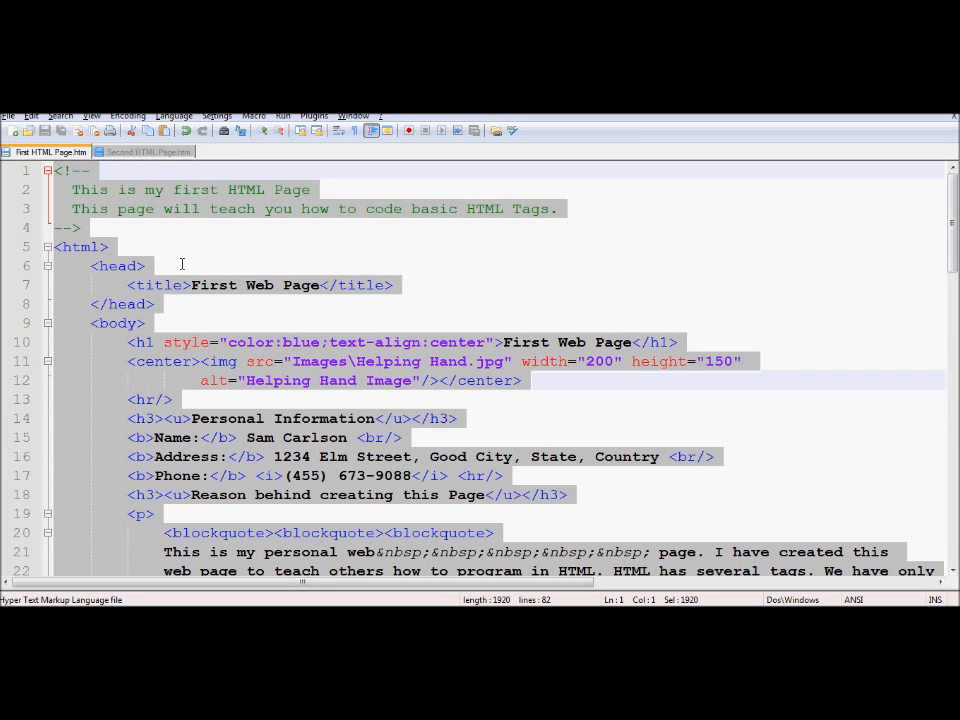
{"action": "left_click", "coordinate": [148, 152]}
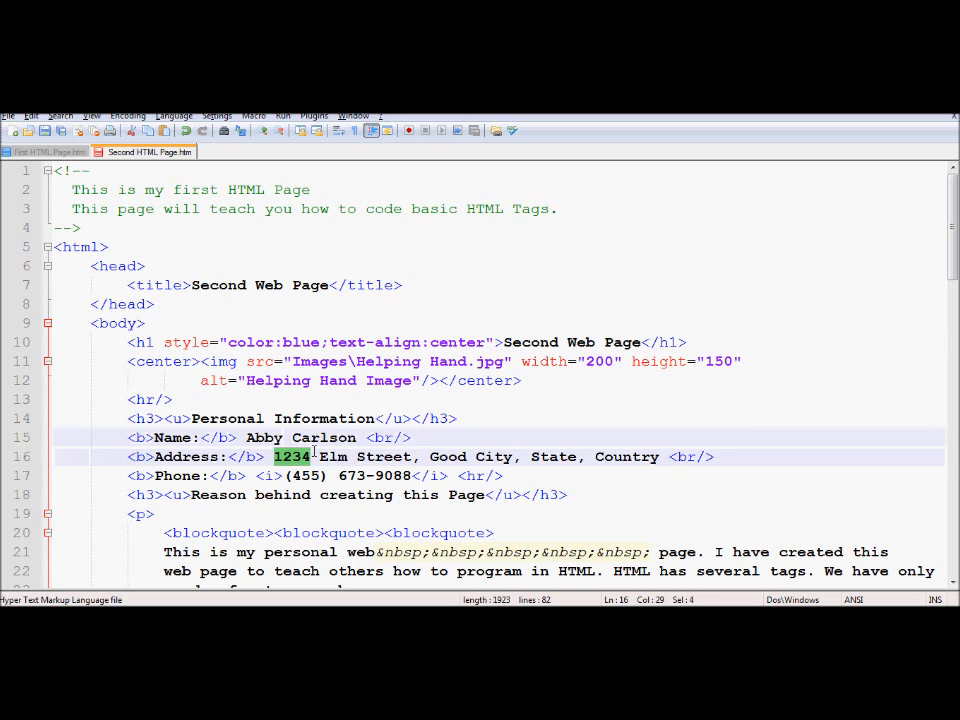
{"action": "type", "text": "65656 South"}
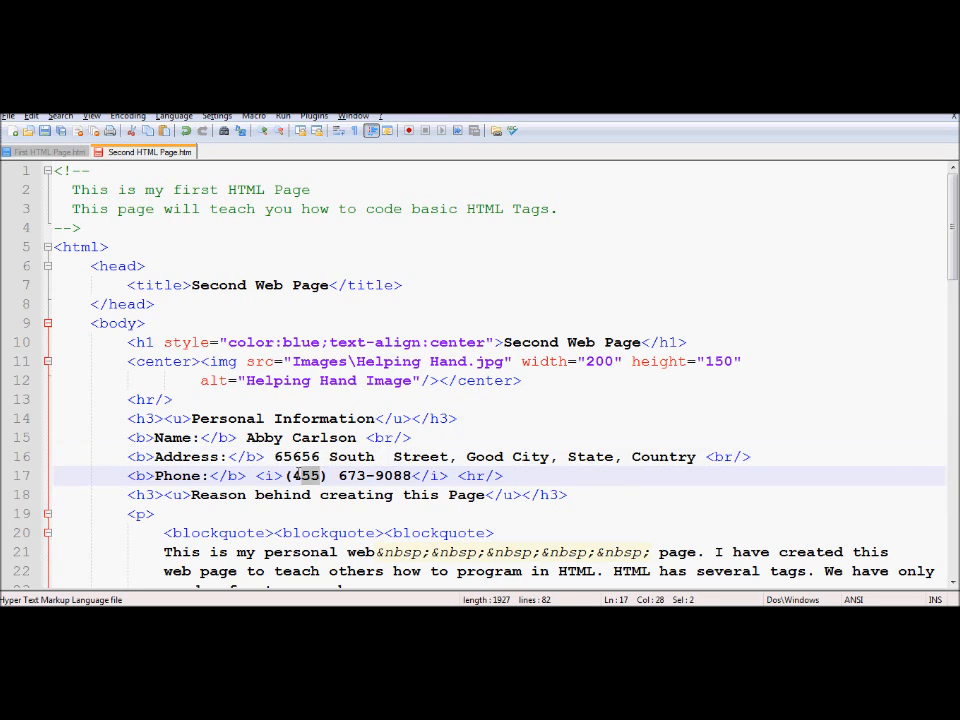
{"action": "type", "text": "34"}
{"action": "left_click", "coordinate": [494, 190]}
{"action": "type", "text": "Sec"}
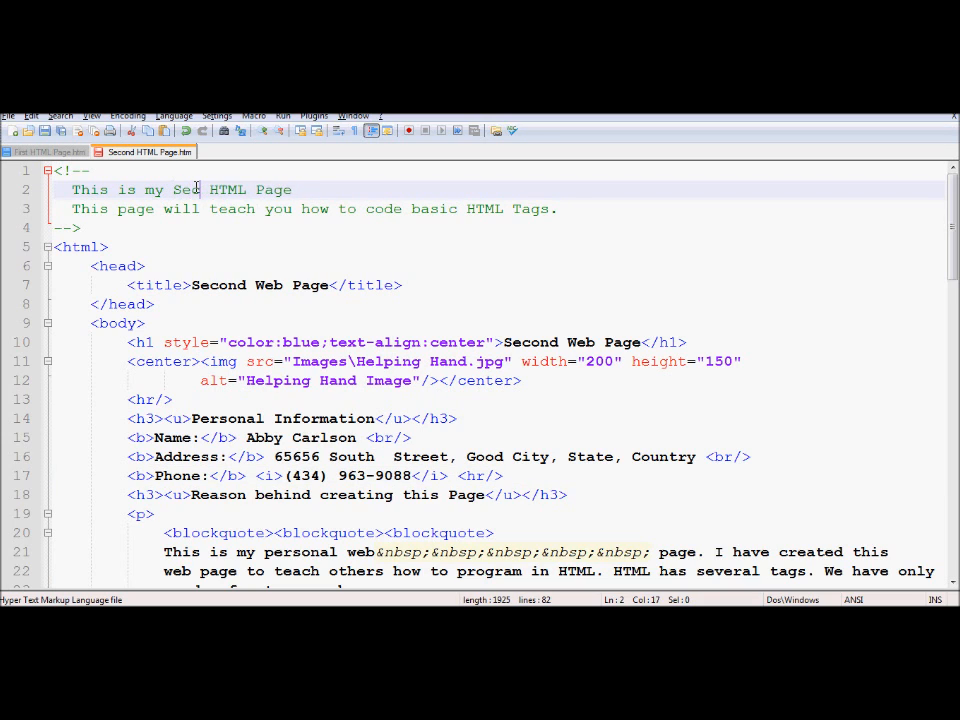
{"action": "key", "text": "Backspace"}
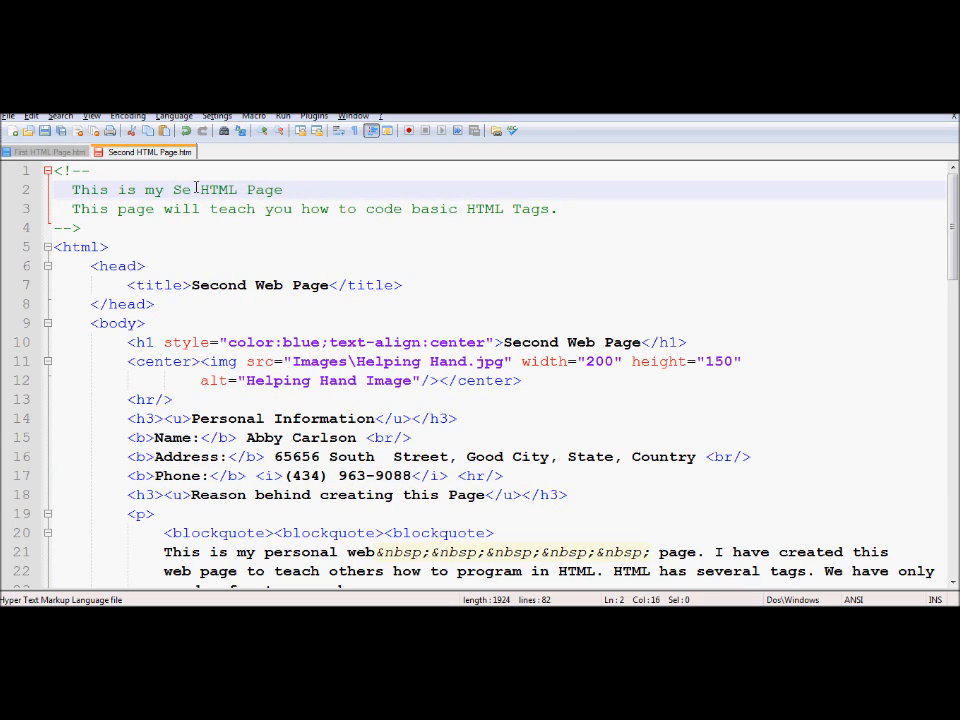
{"action": "type", "text": "cond"}
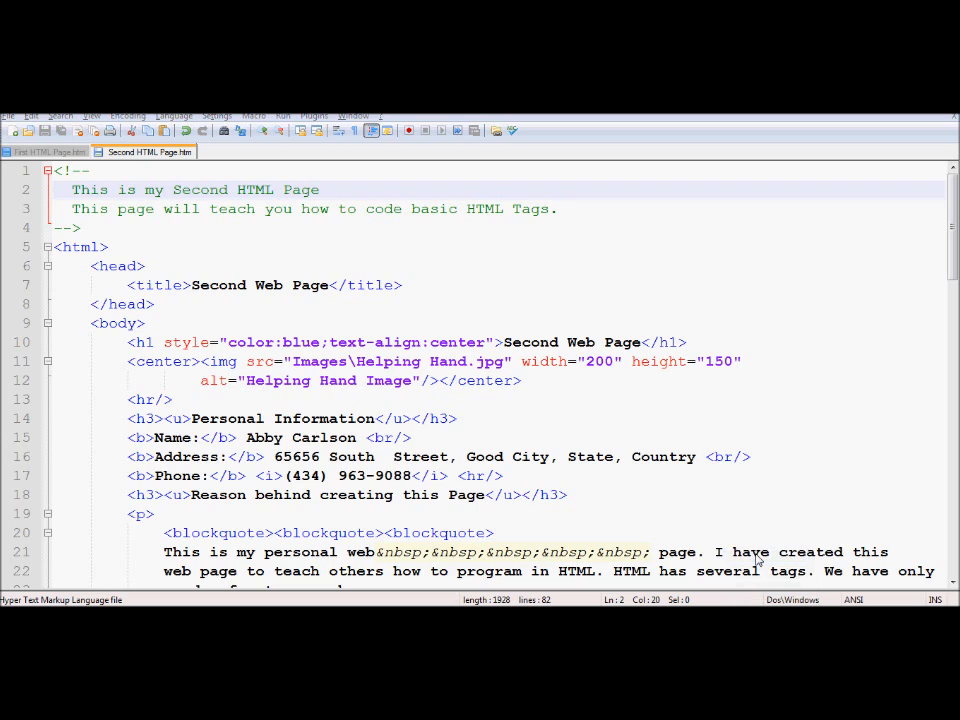
{"action": "left_click", "coordinate": [760, 552]}
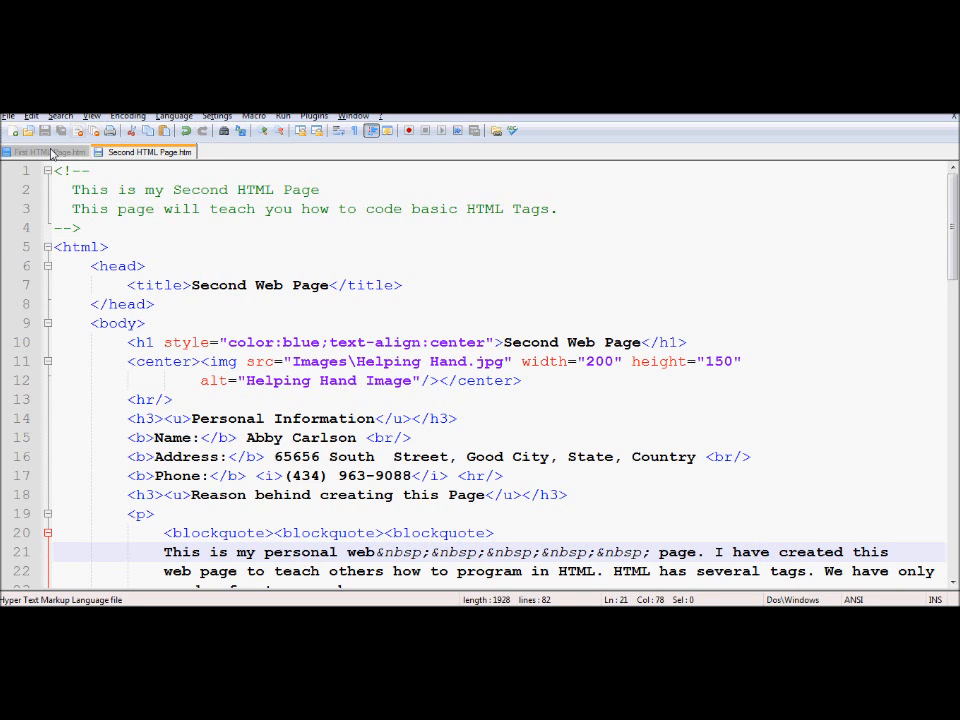
- Add <a href="Second HTML Page.htm"></a> on a new line below <hr/> in the first page
{"action": "left_click", "coordinate": [44, 152]}
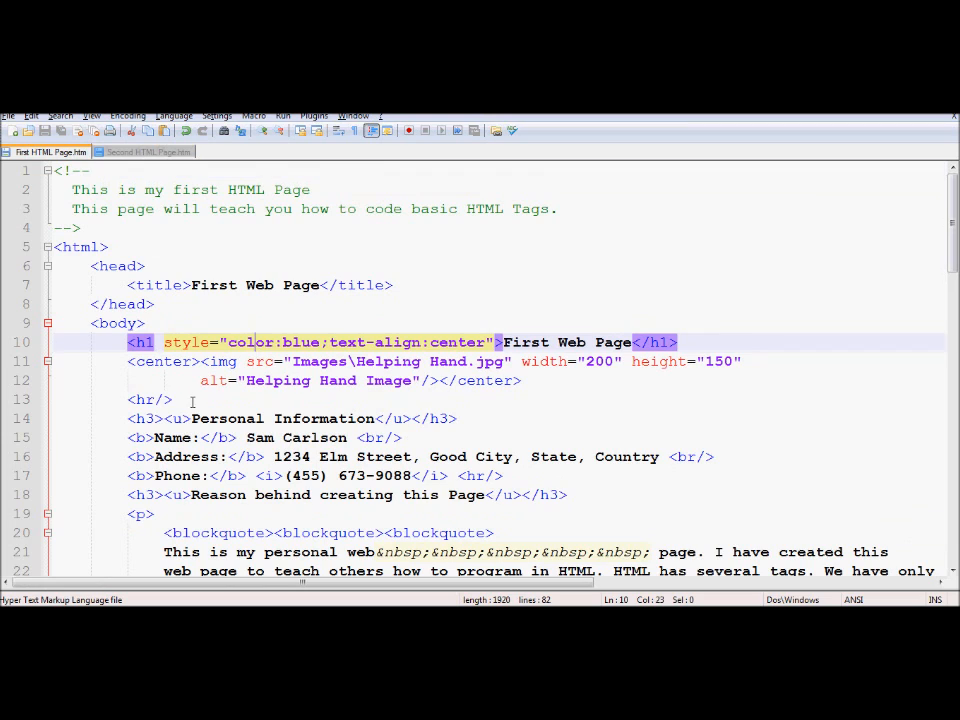
{"action": "left_click", "coordinate": [172, 400]}
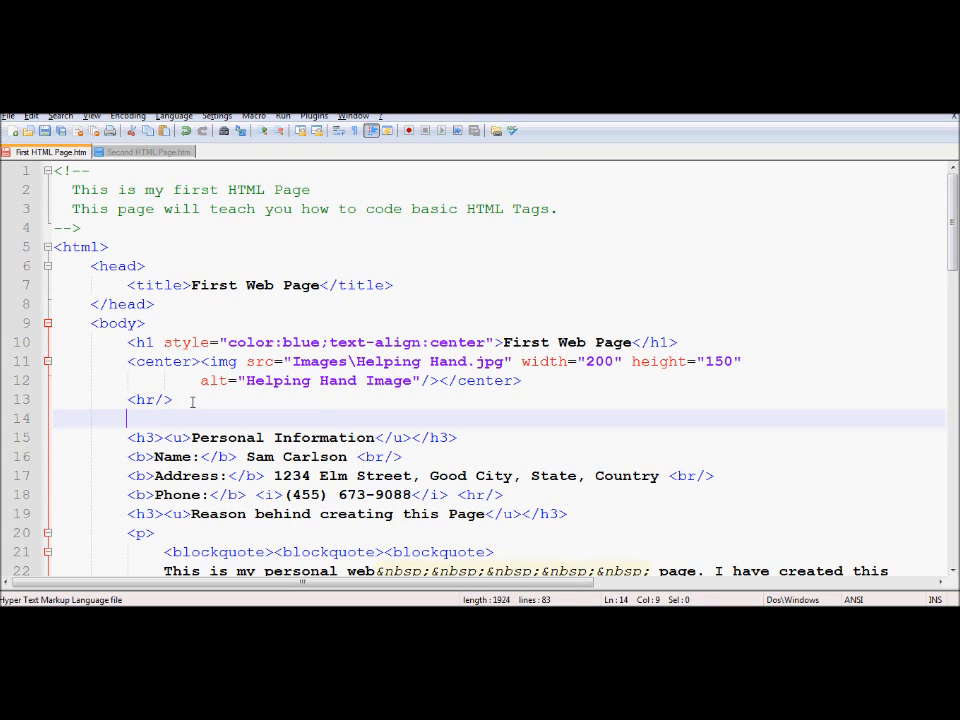
{"action": "type", "text": "<a"}
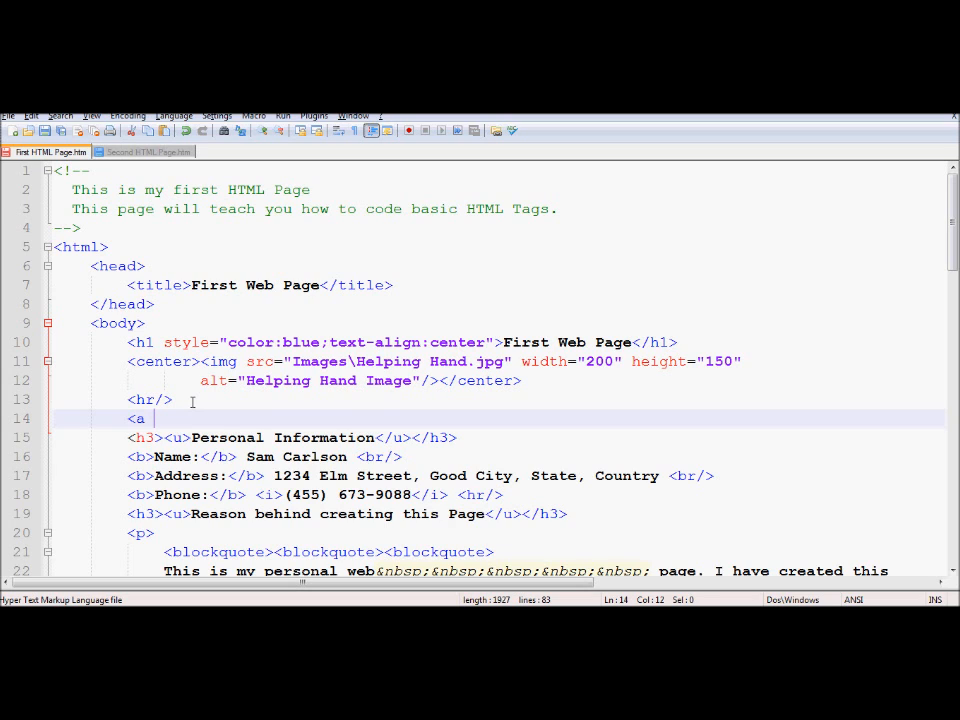
{"action": "type", "text": "href=\""}
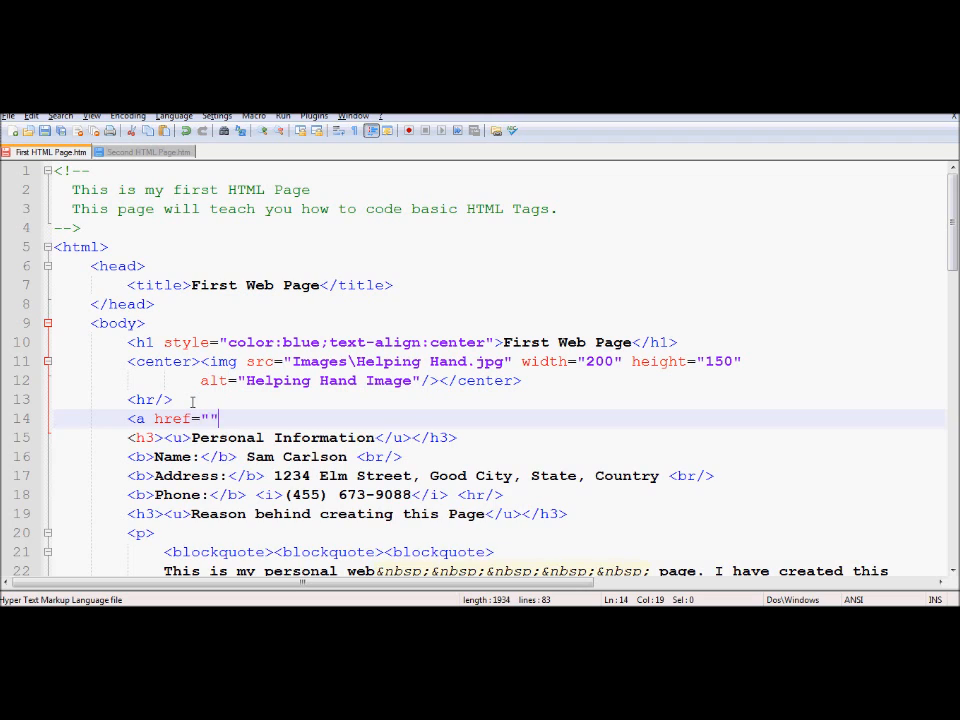
{"action": "type", "text": ">"}
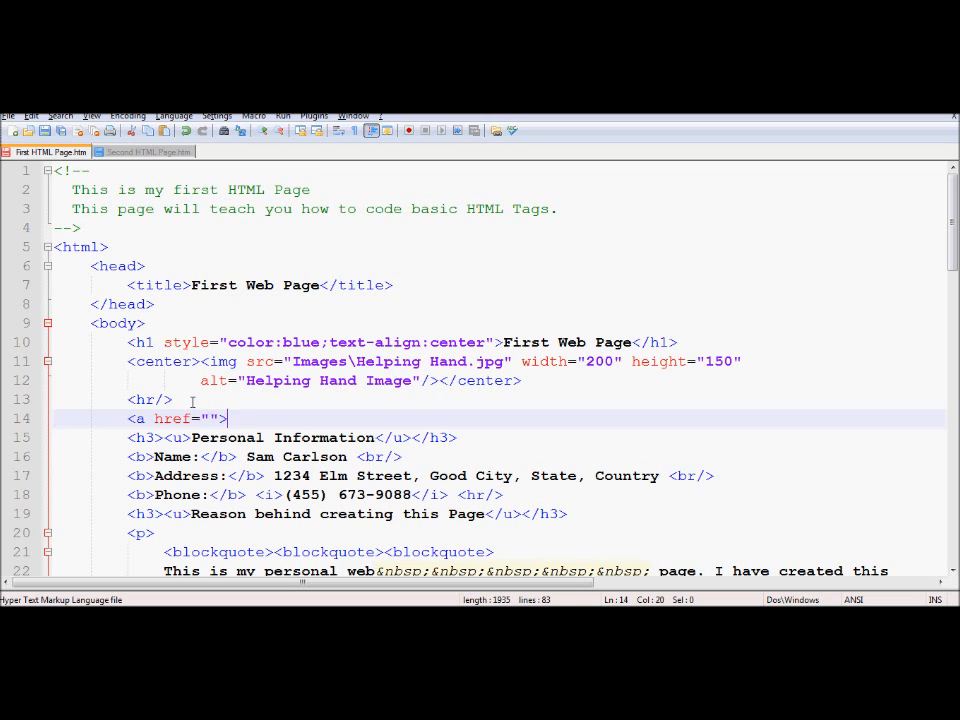
{"action": "type", "text": "</a>"}
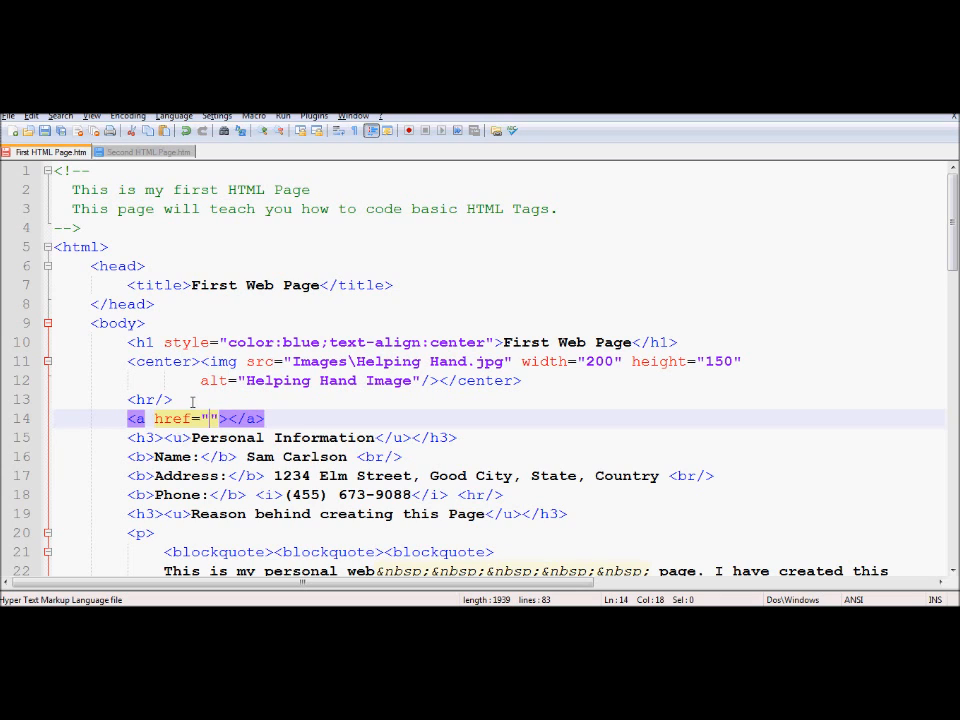
{"action": "type", "text": "Second HTML Page"}
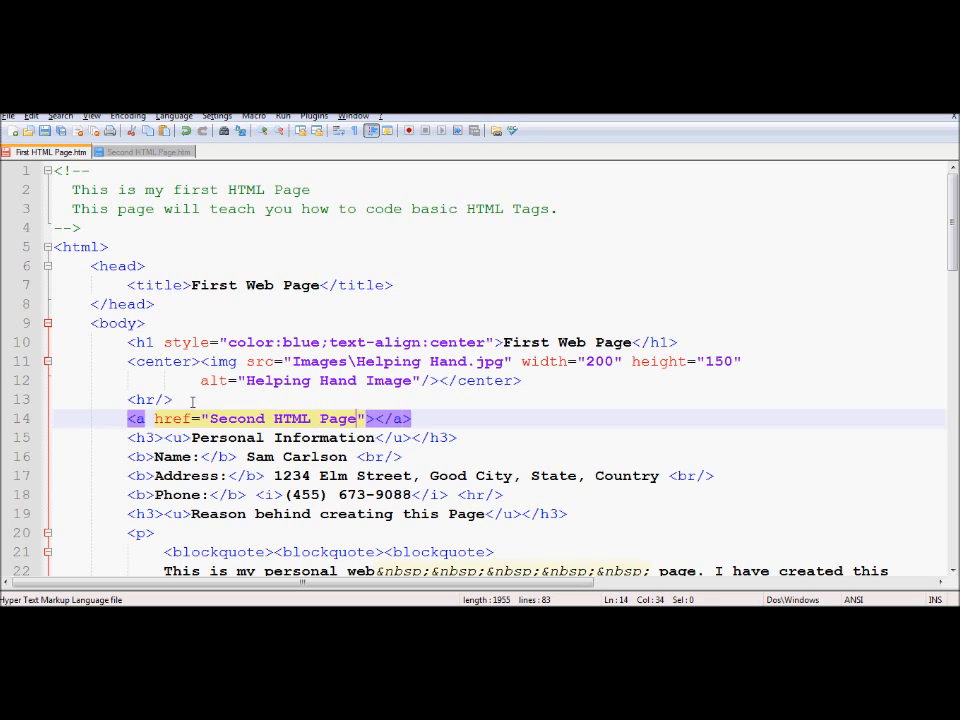
{"action": "type", "text": ".htm"}
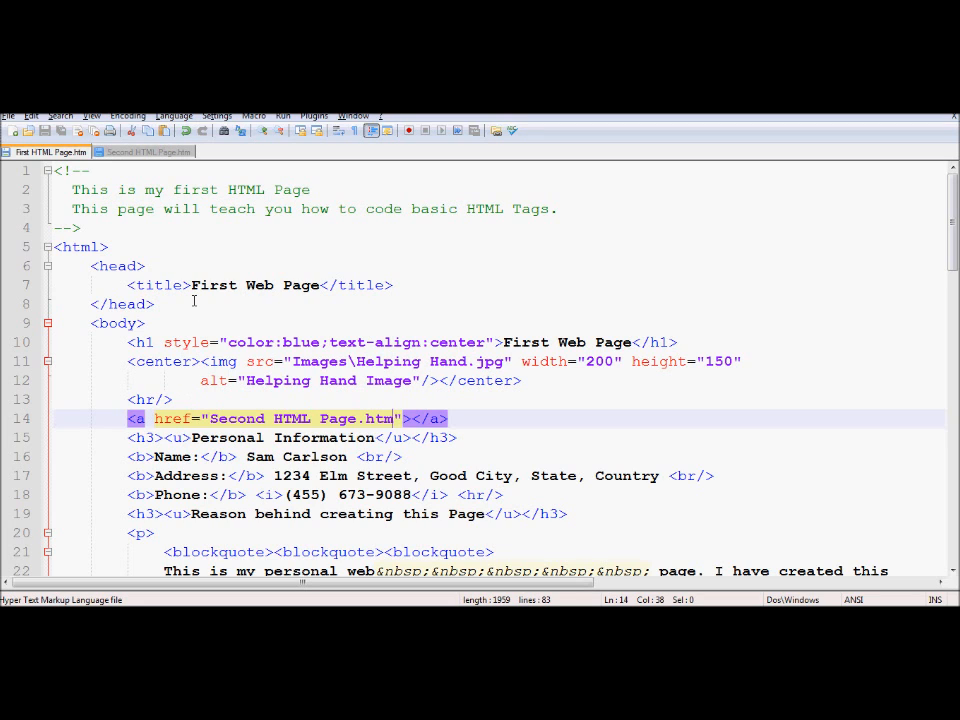
{"action": "left_click", "coordinate": [284, 114]}
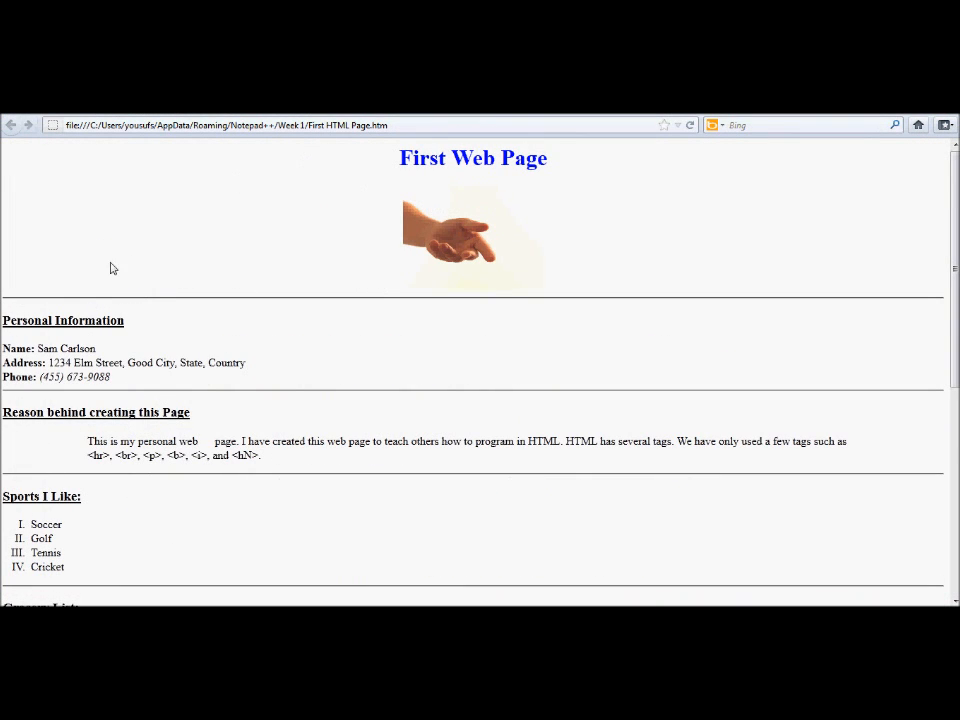
{"action": "mouse_move", "coordinate": [2, 292]}
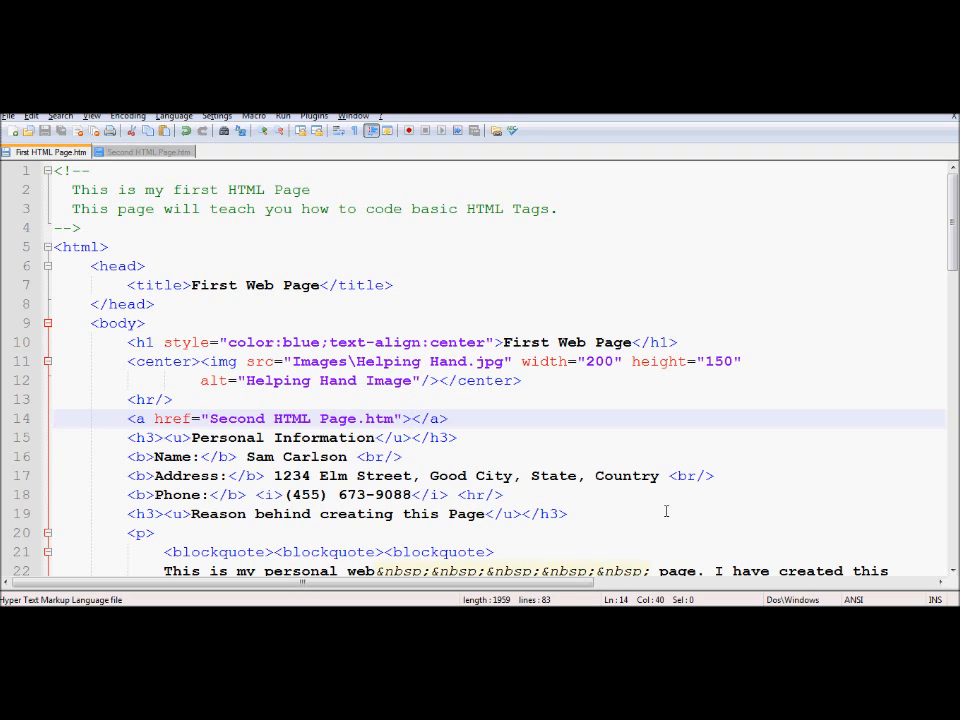
- Give the first page's anchor the visible link text 'Second Page'
{"action": "type", "text": "<img <"}
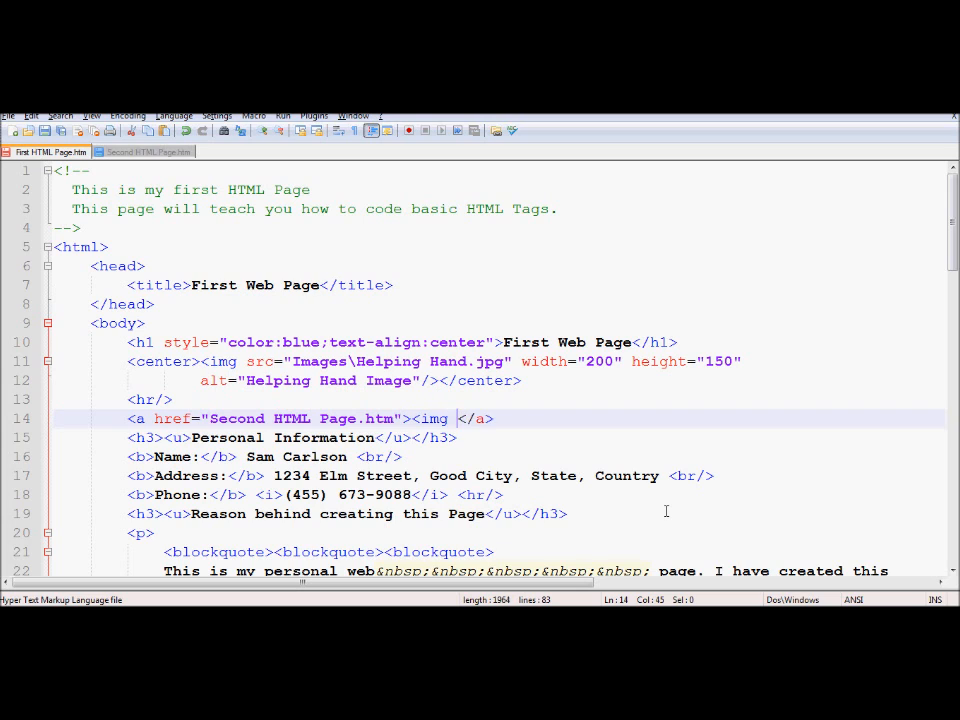
{"action": "type", "text": "se"}
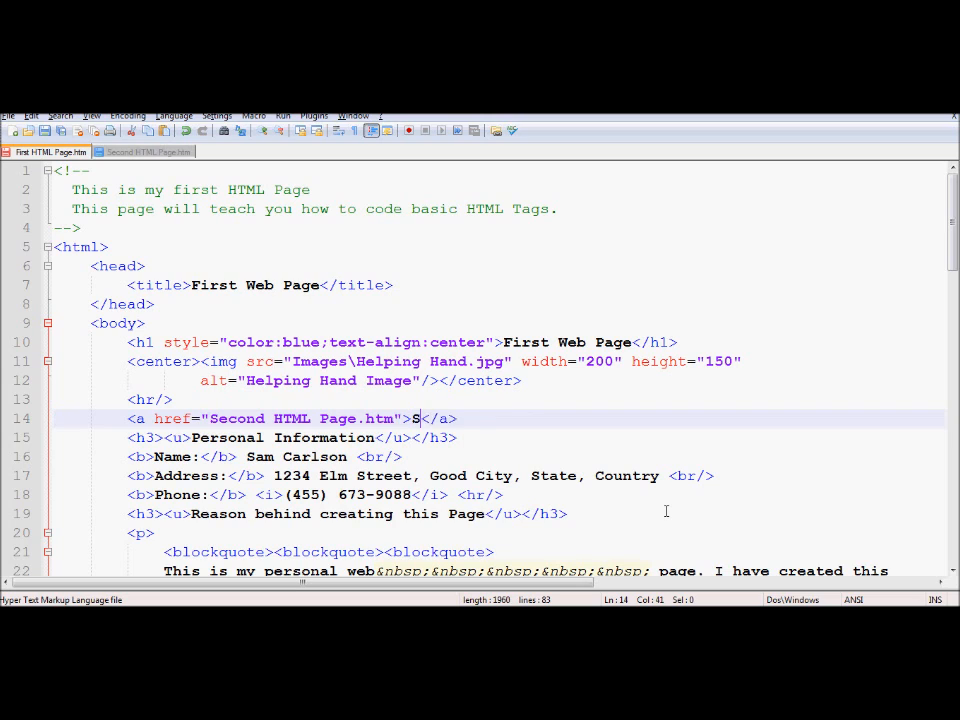
{"action": "type", "text": "econd"}
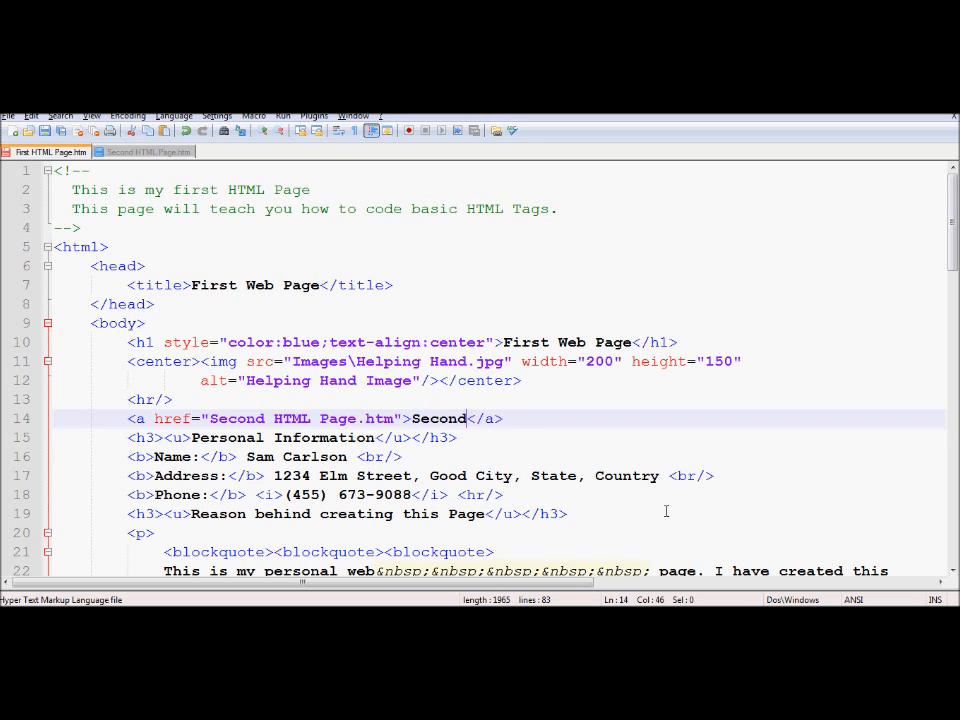
{"action": "type", "text": "Page"}
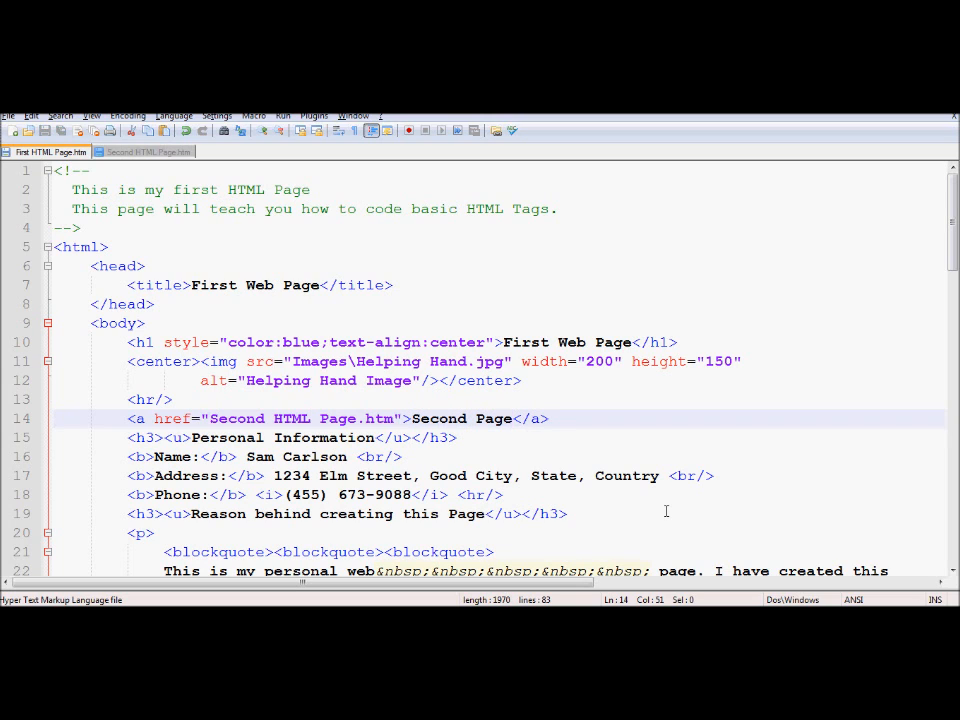
{"action": "mouse_move", "coordinate": [478, 280]}
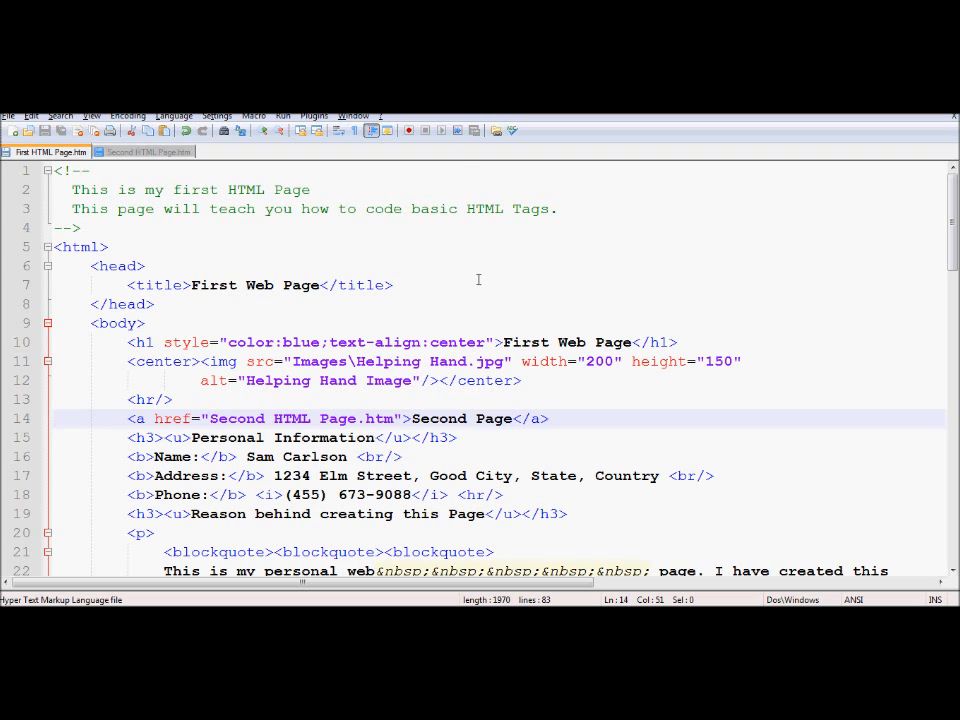
{"action": "left_click", "coordinate": [284, 114]}
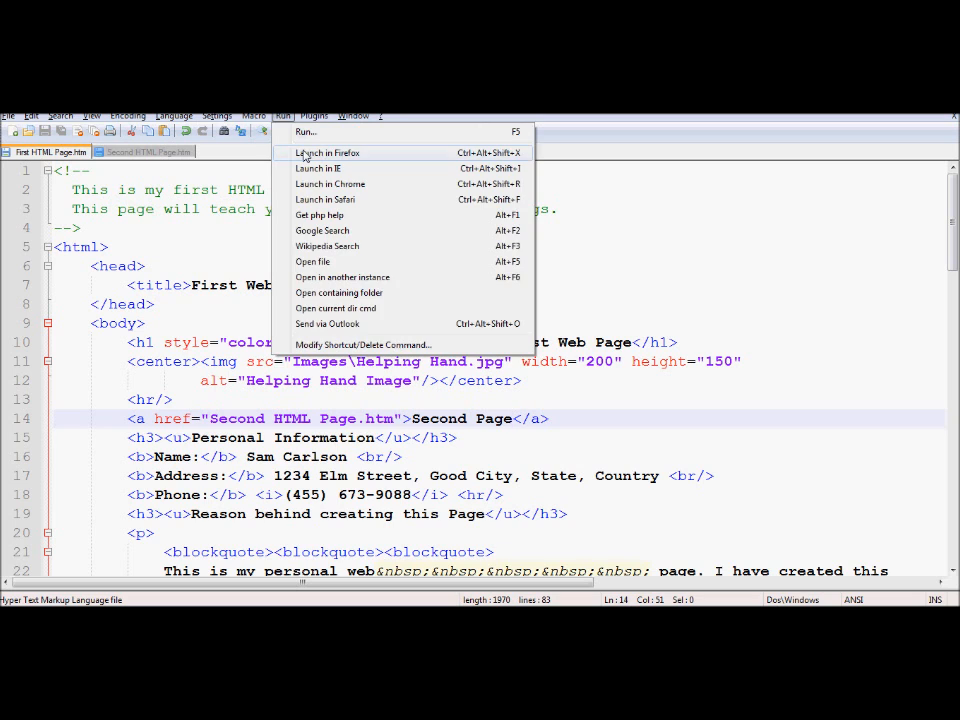
- Launch the first page in Firefox and follow its Second Page link
{"action": "left_click", "coordinate": [326, 152]}
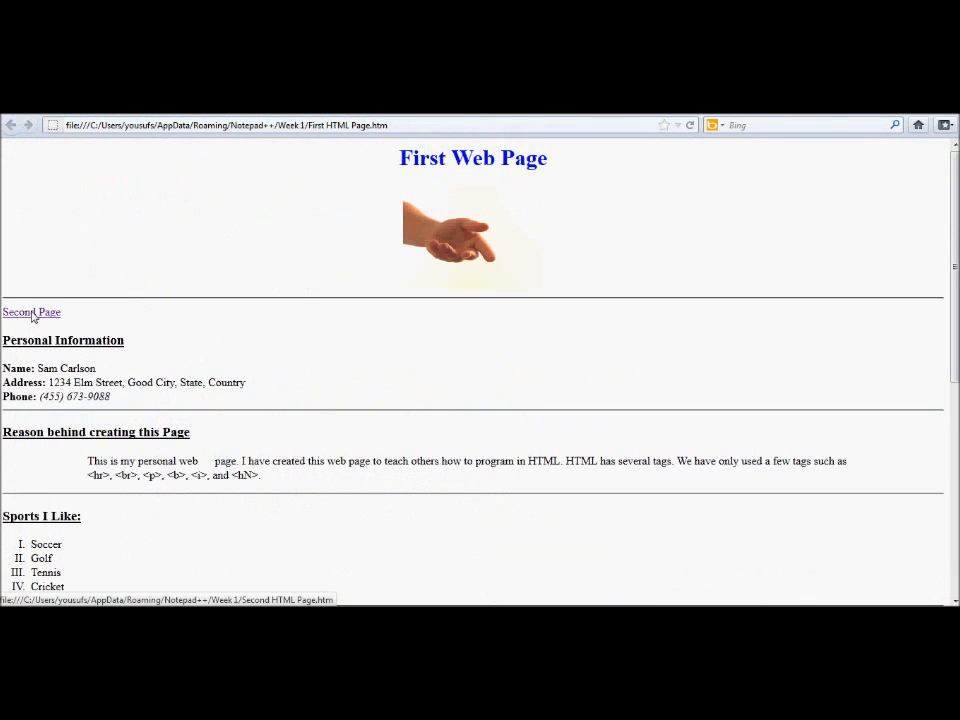
{"action": "left_click", "coordinate": [32, 312]}
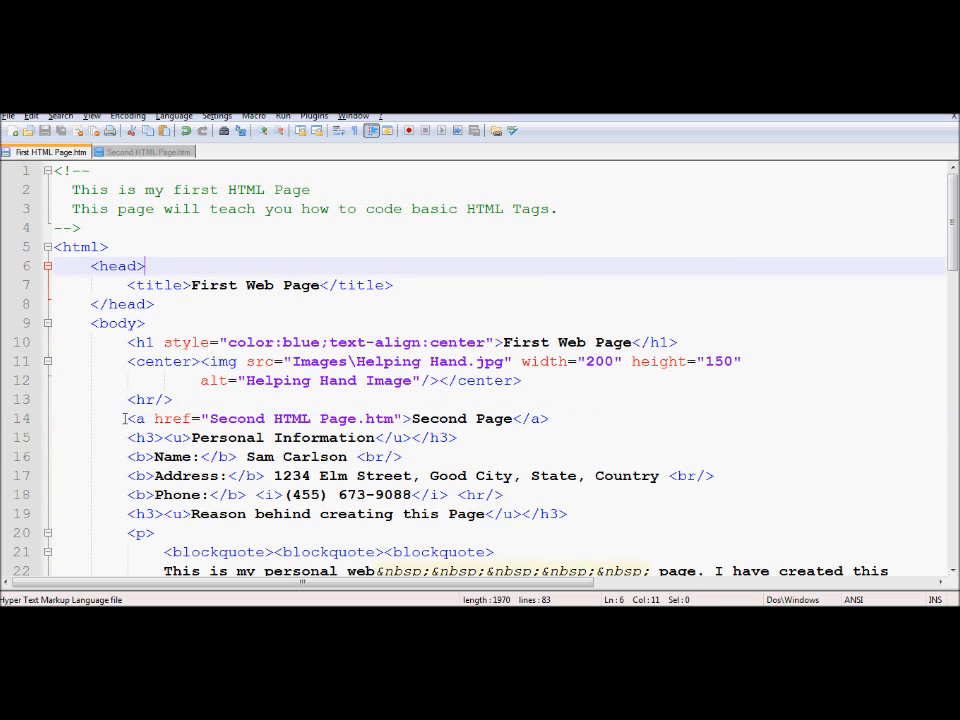
- Copy the anchor line into the second page as a 'First Page' link to First HTML Page.htm and launch it in Firefox
{"action": "left_click", "coordinate": [140, 436]}
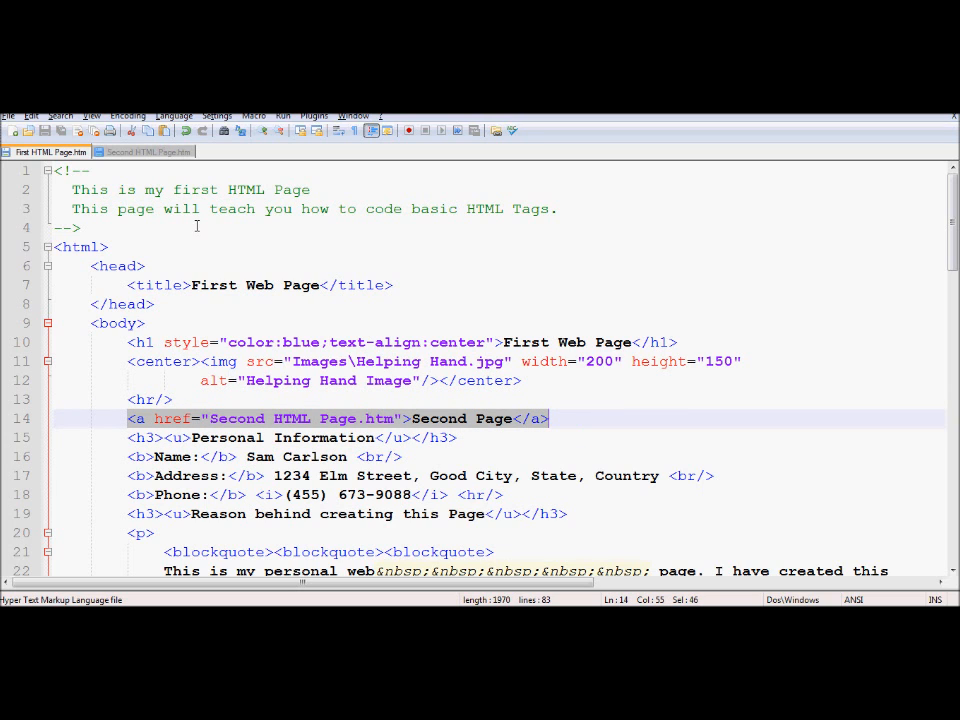
{"action": "left_click", "coordinate": [148, 152]}
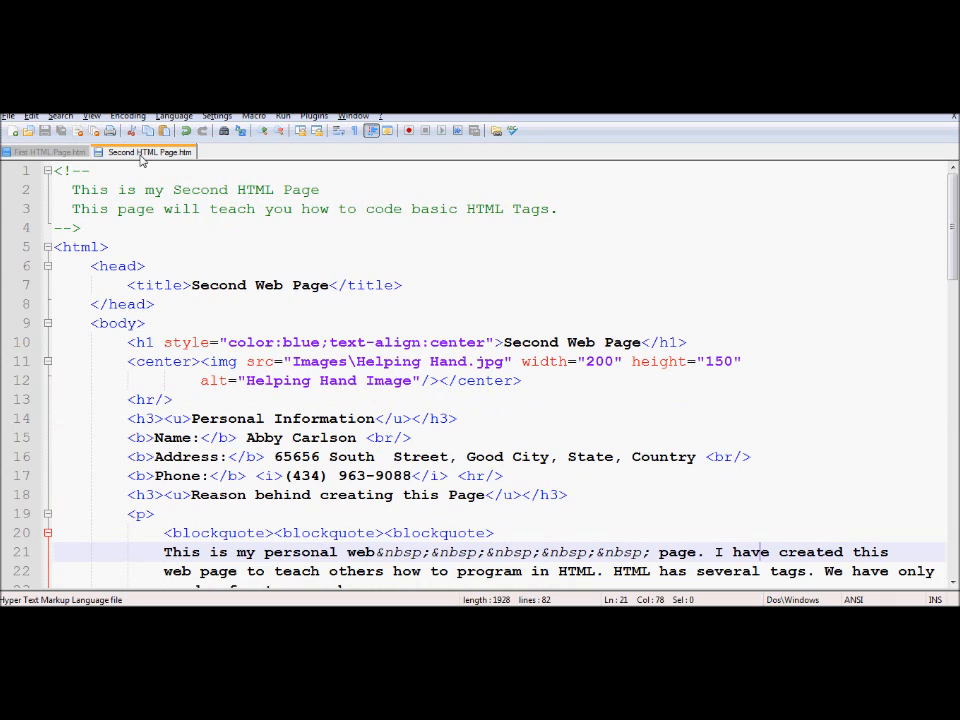
{"action": "left_click", "coordinate": [182, 400]}
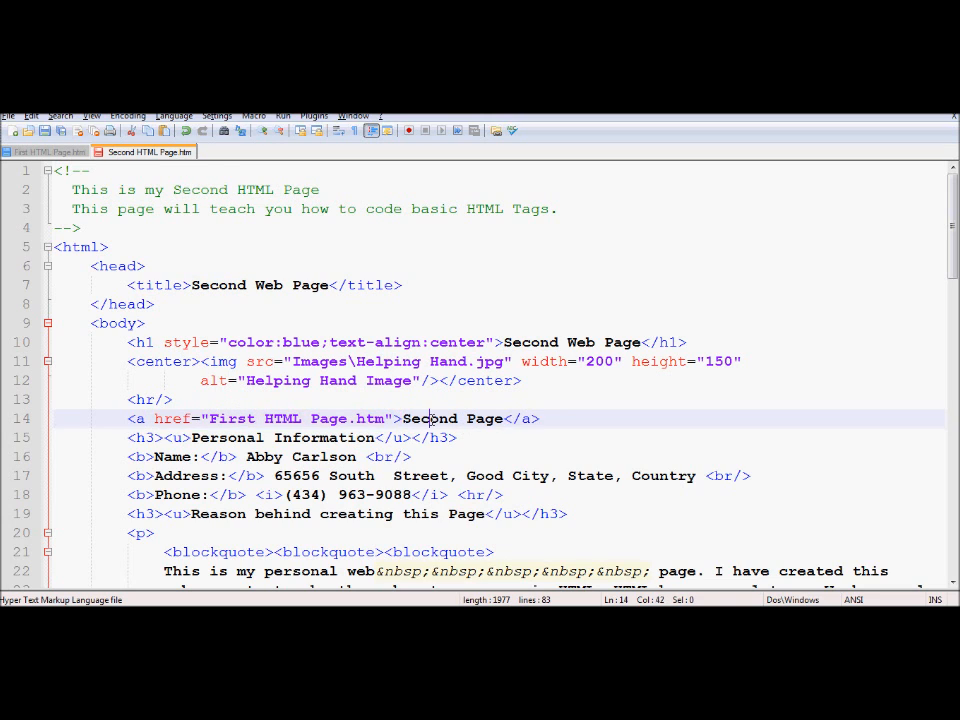
{"action": "type", "text": "First Page"}
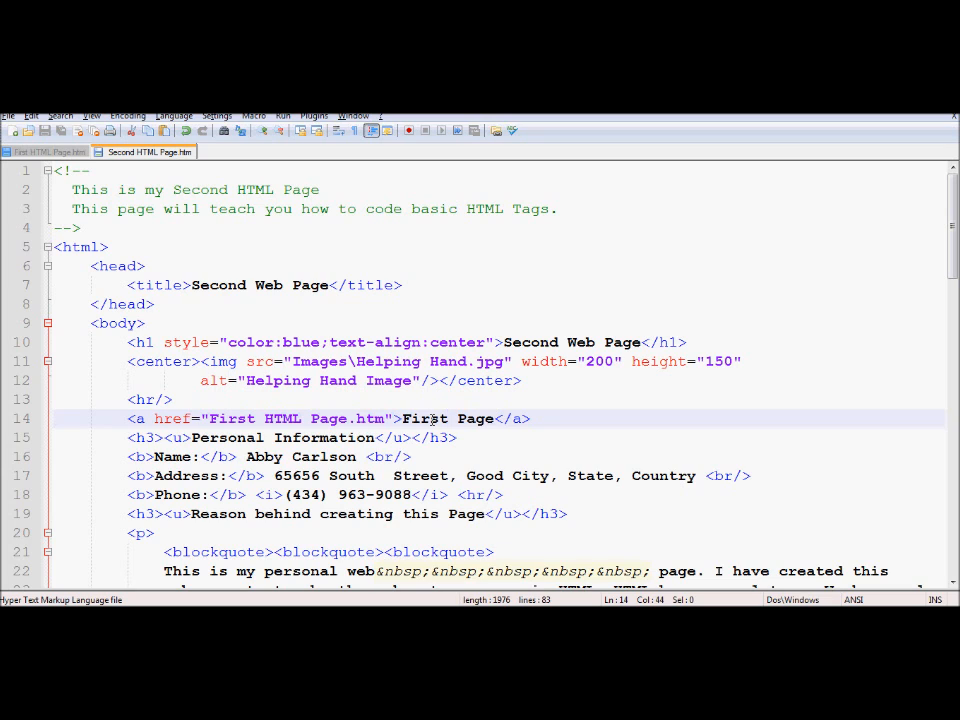
{"action": "left_click", "coordinate": [284, 114]}
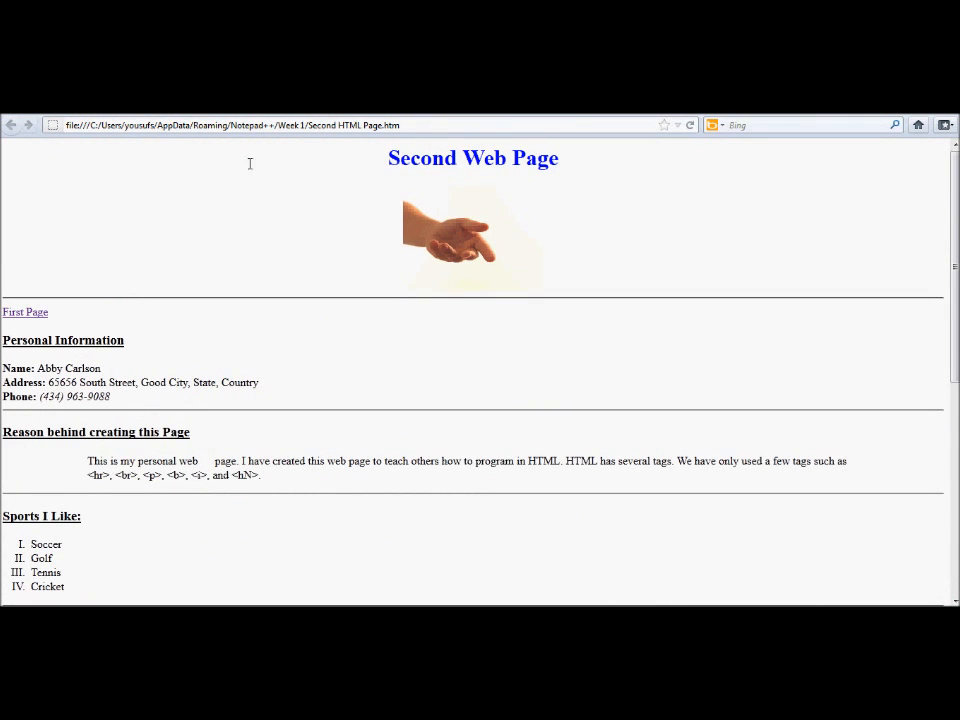
{"action": "mouse_move", "coordinate": [24, 312]}
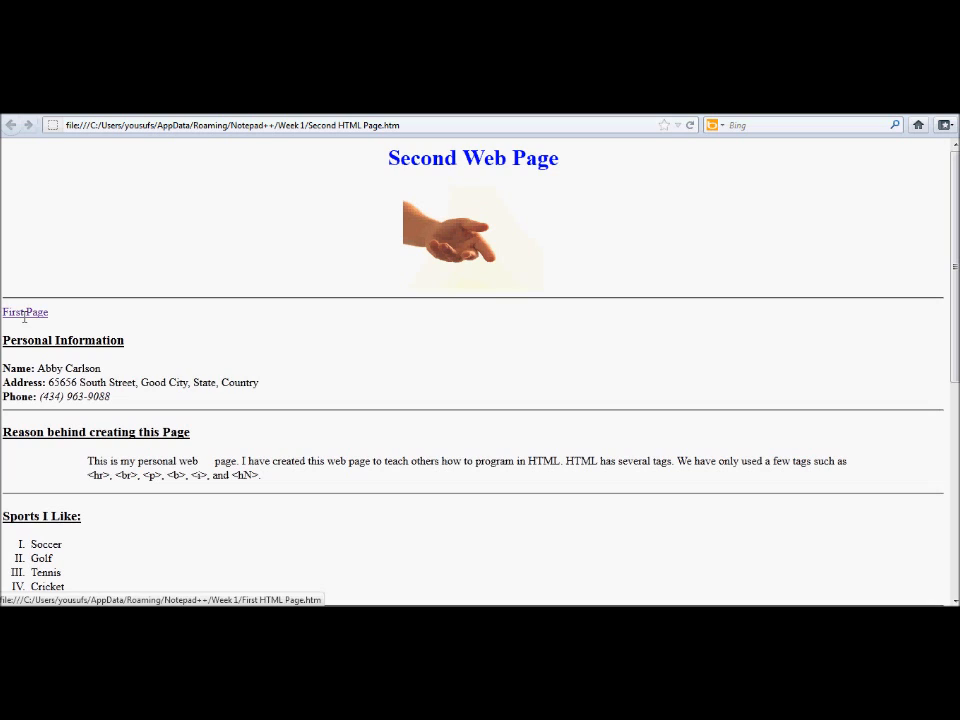
- Follow the First Page link, then the Second Page link back, confirming both pages link to each other
{"action": "left_click", "coordinate": [24, 312]}
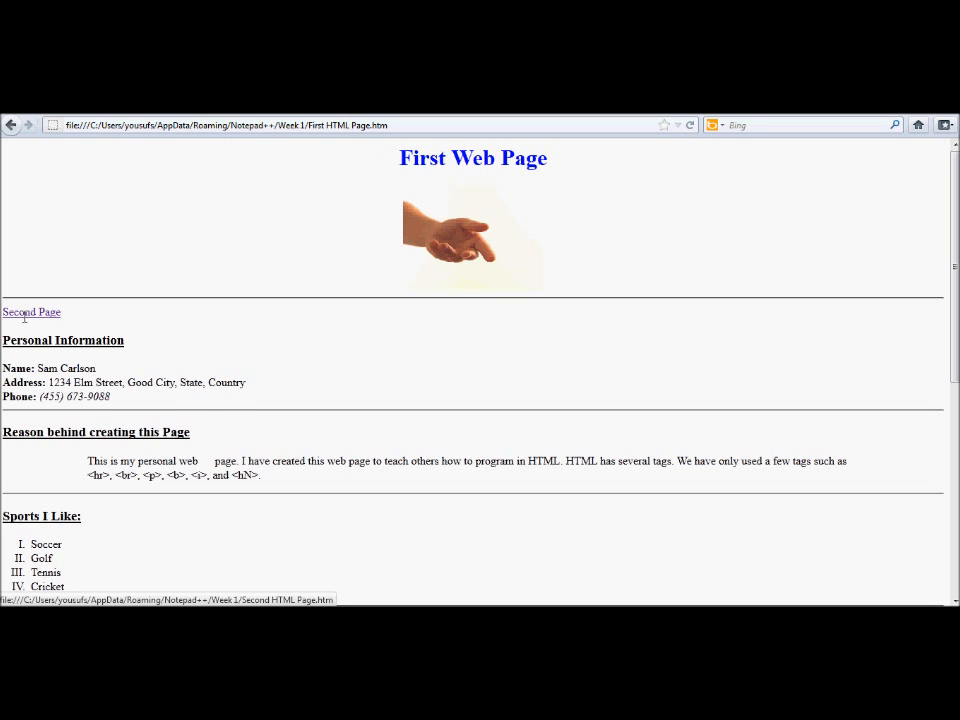
{"action": "left_click", "coordinate": [32, 312]}
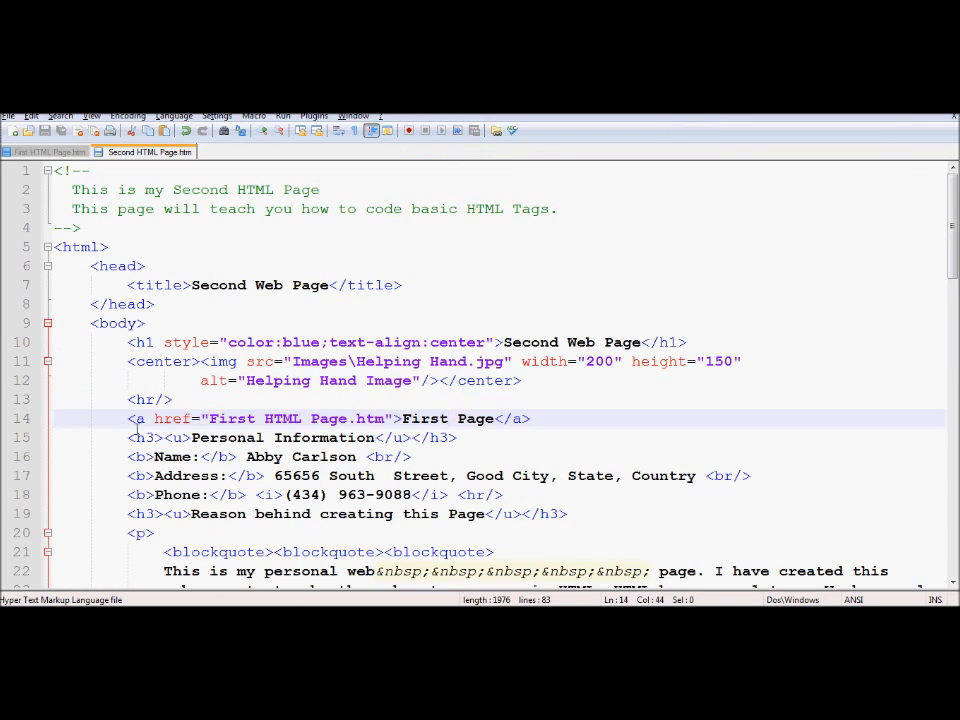
- Wrap the second page's First Page link in '[' and ']' brackets
{"action": "left_click", "coordinate": [128, 418]}
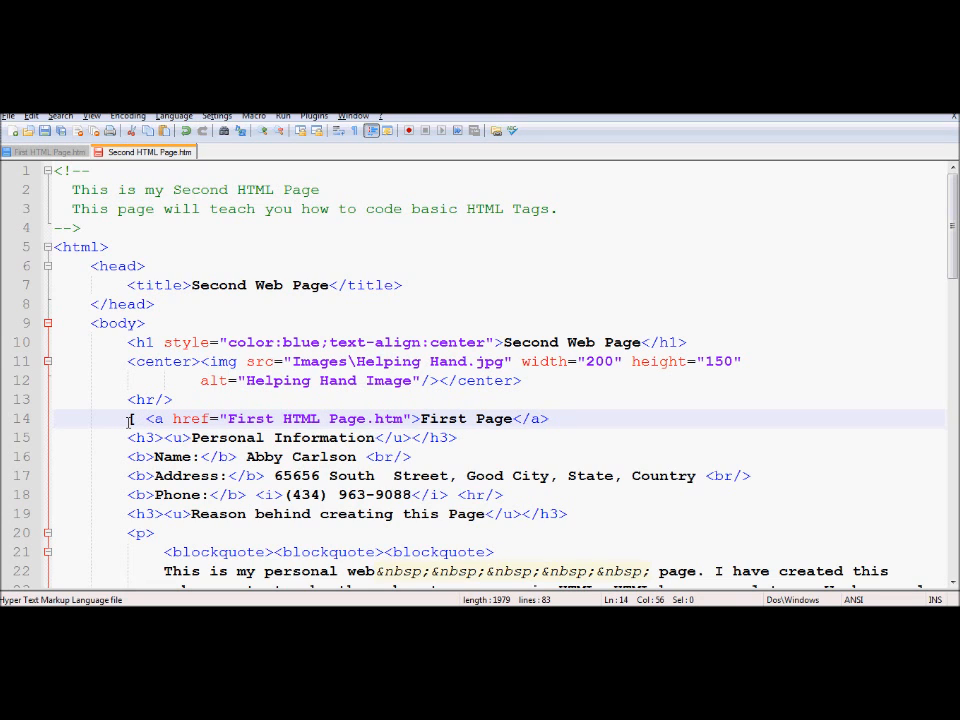
{"action": "type", "text": "]"}
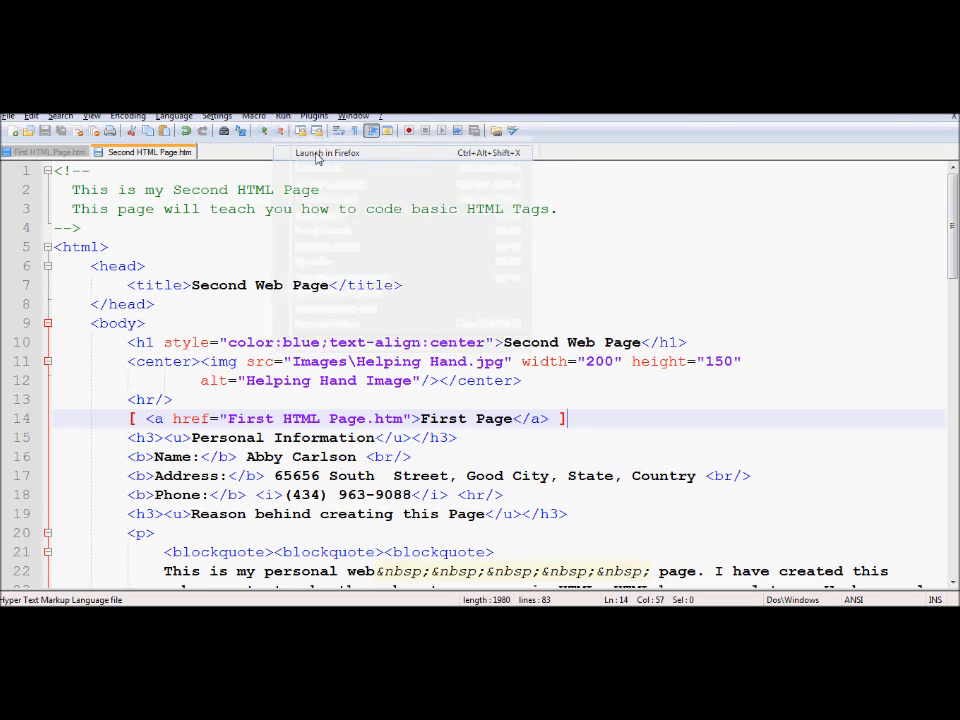
- Launch the second page in Firefox to check the bracketed First Page link
{"action": "left_click", "coordinate": [328, 152]}
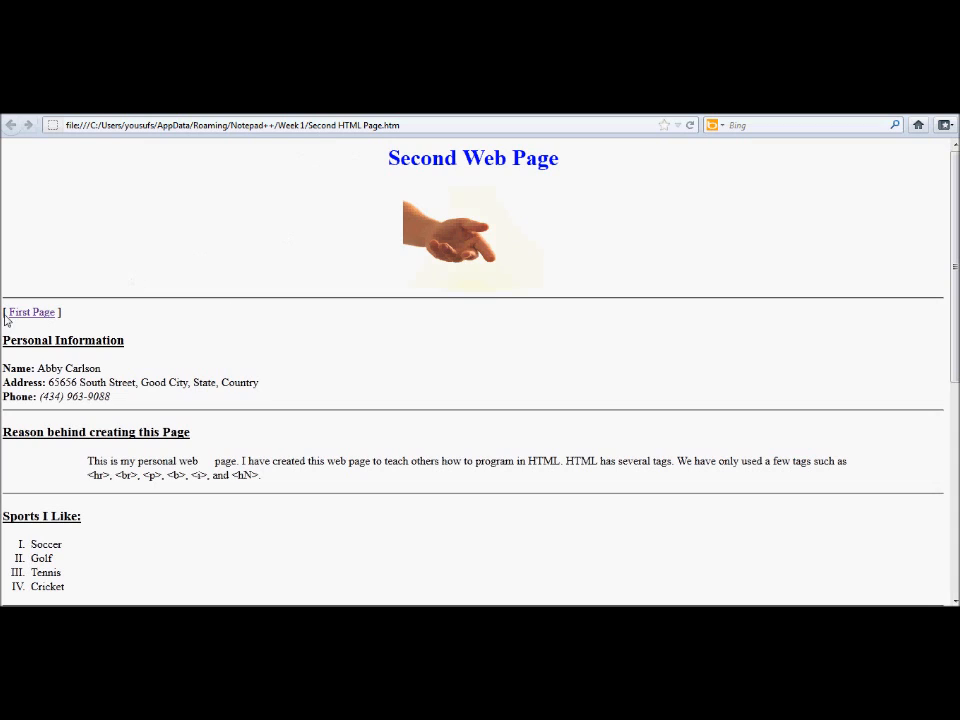
{"action": "mouse_move", "coordinate": [60, 318]}
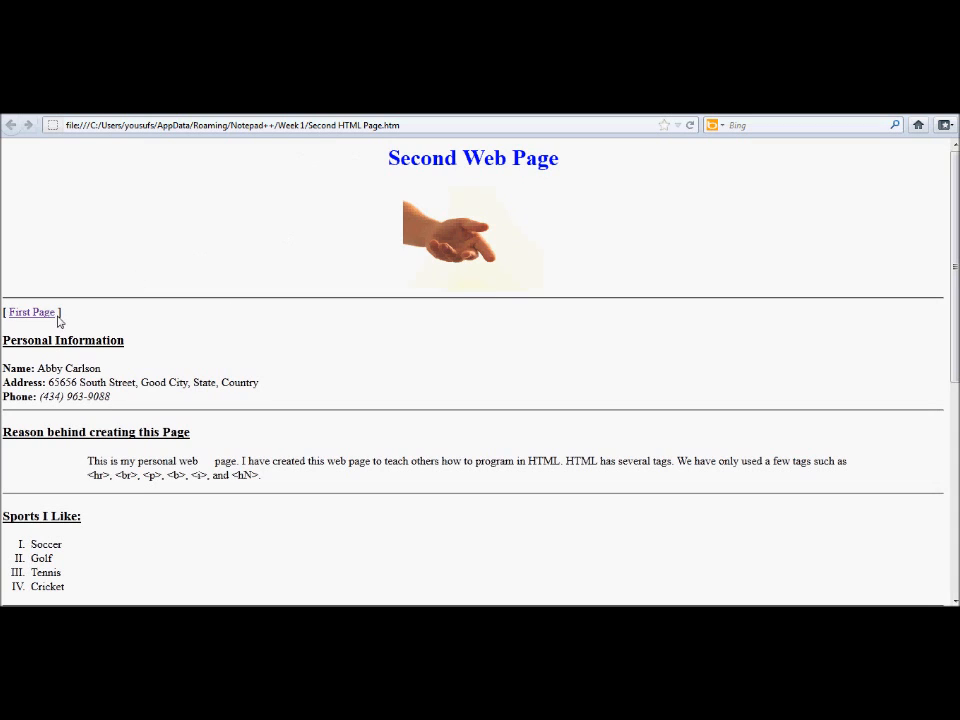
{"action": "mouse_move", "coordinate": [72, 338]}
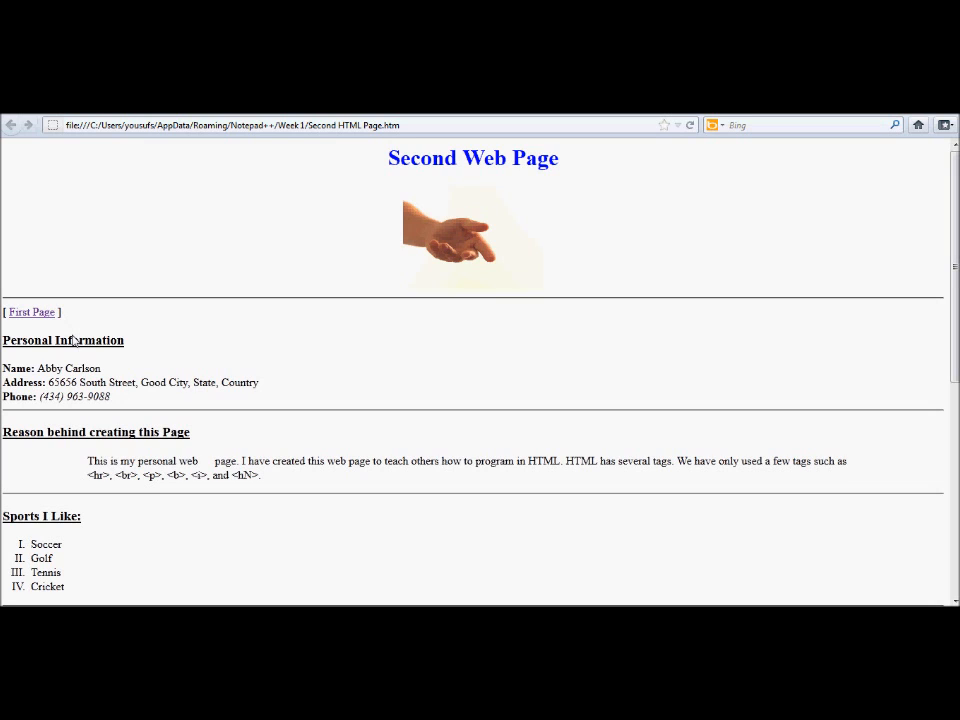
{"action": "mouse_move", "coordinate": [10, 330]}
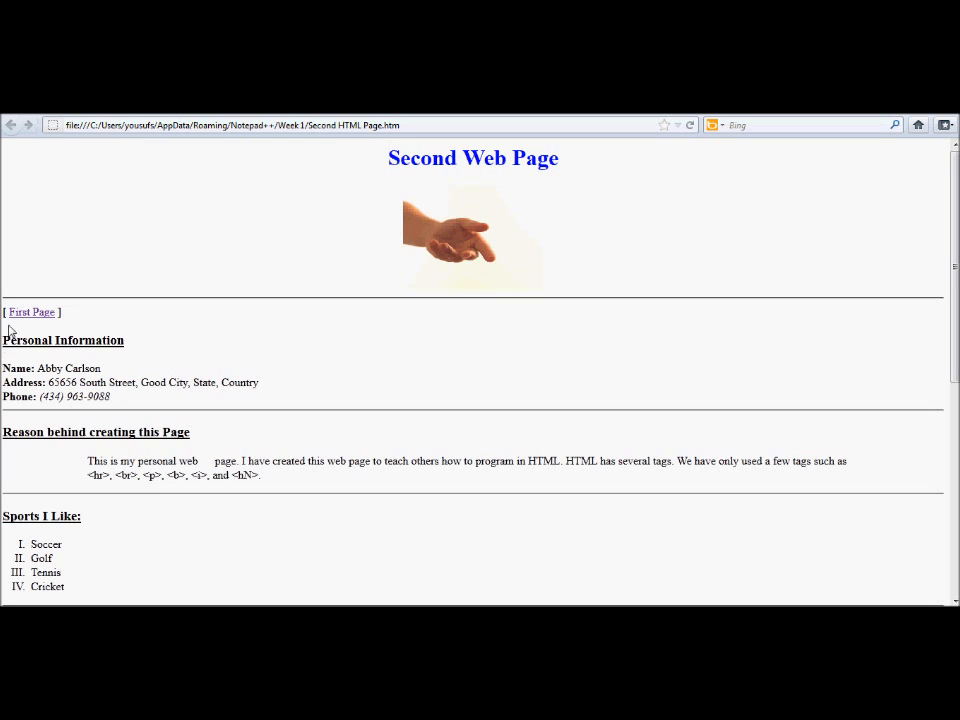
{"action": "mouse_move", "coordinate": [352, 204]}
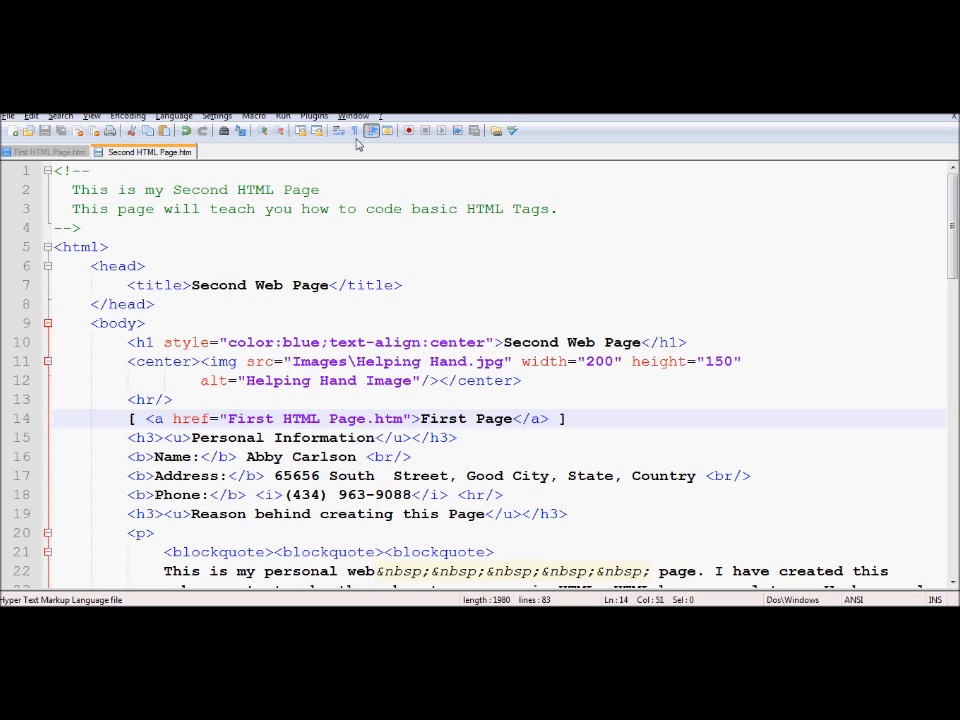
- Wrap the first page's Second Page link in '[' and ']' brackets
{"action": "left_click", "coordinate": [48, 152]}
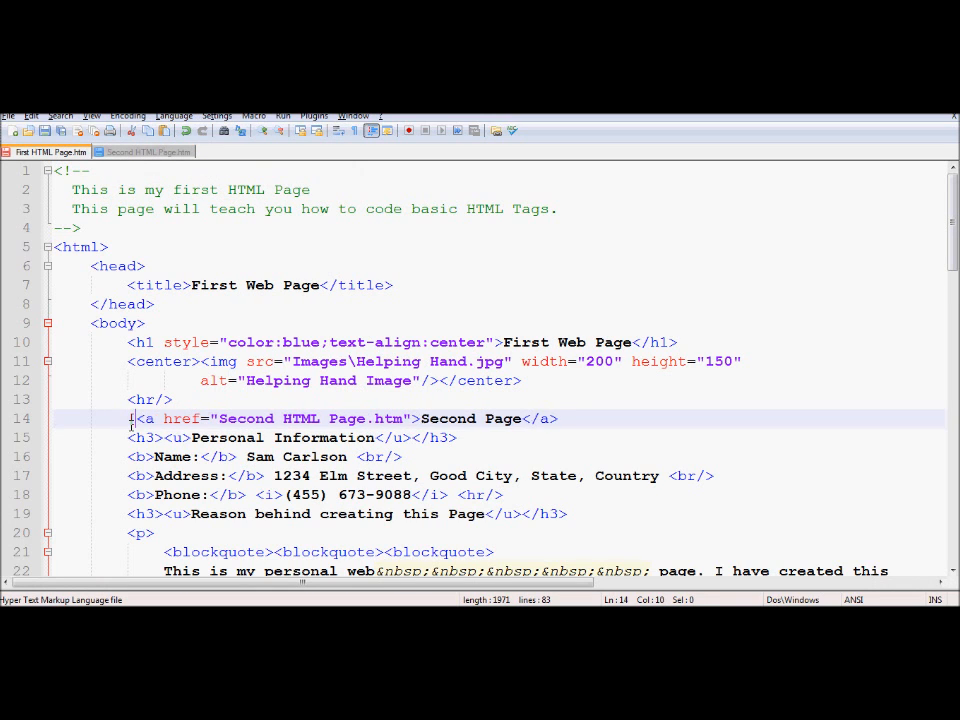
{"action": "type", "text": "["}
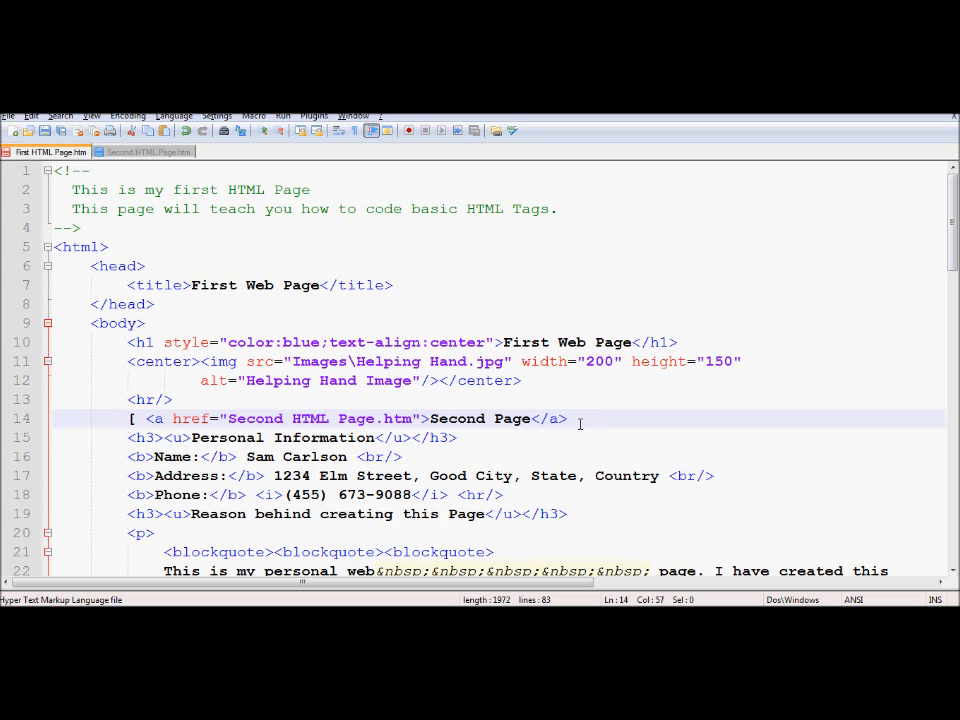
{"action": "type", "text": "]"}
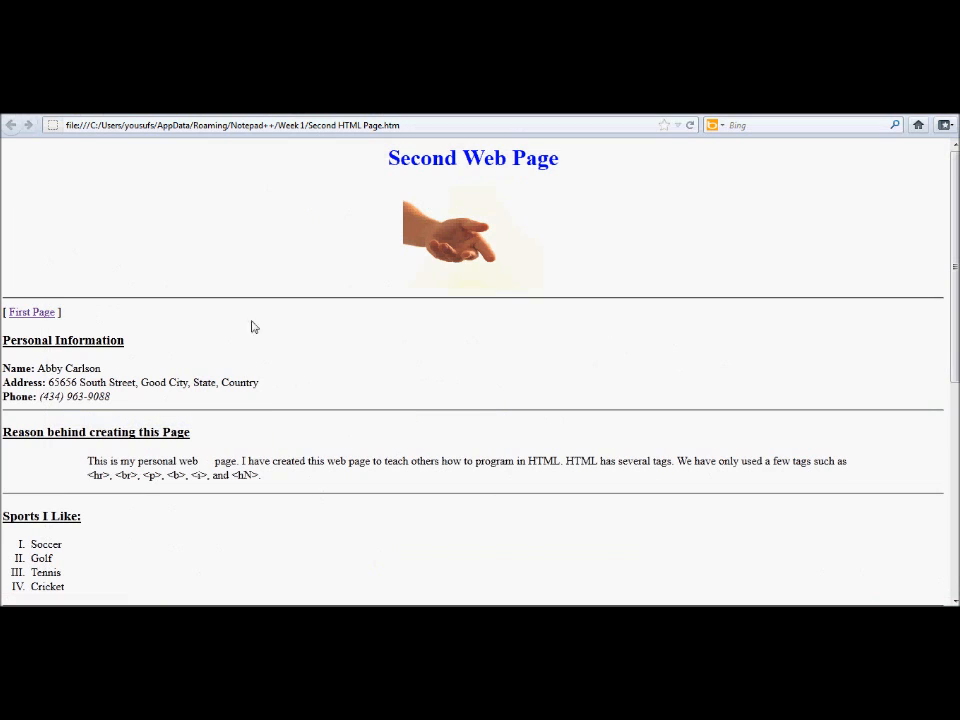
- Follow the bracketed links back and forth between the First and Second Web Pages in Firefox
{"action": "left_click", "coordinate": [32, 312]}
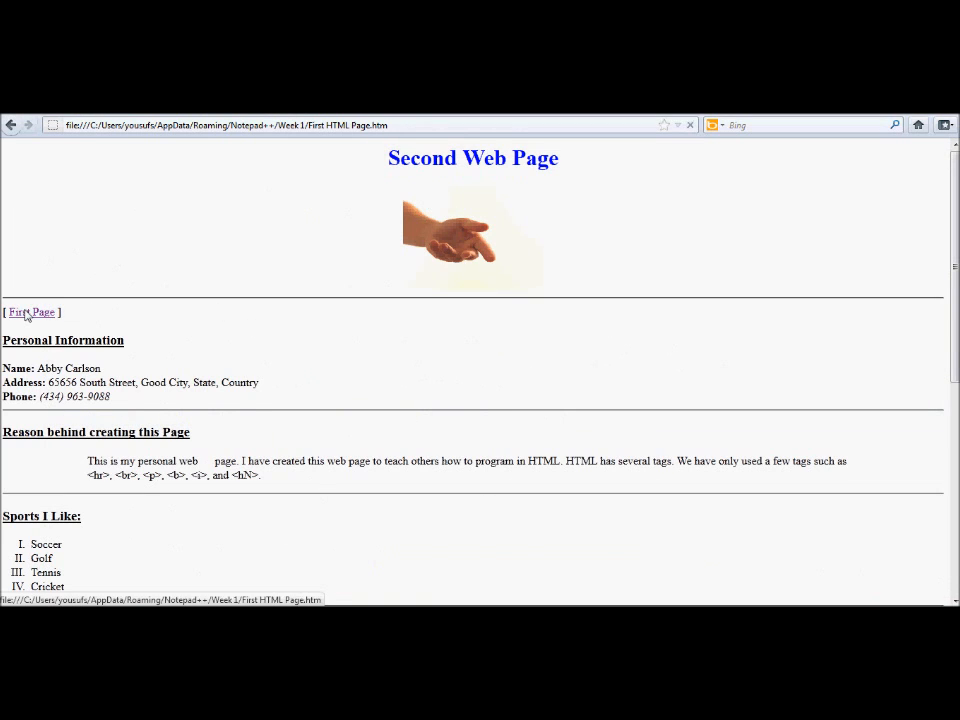
{"action": "left_click", "coordinate": [32, 312]}
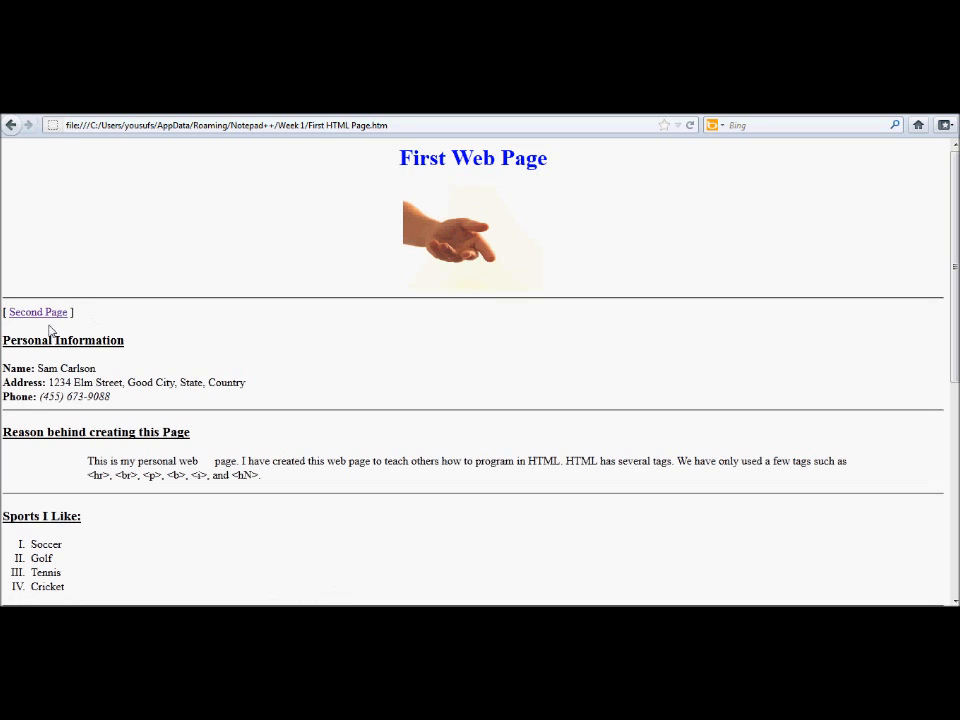
{"action": "left_click", "coordinate": [38, 312]}
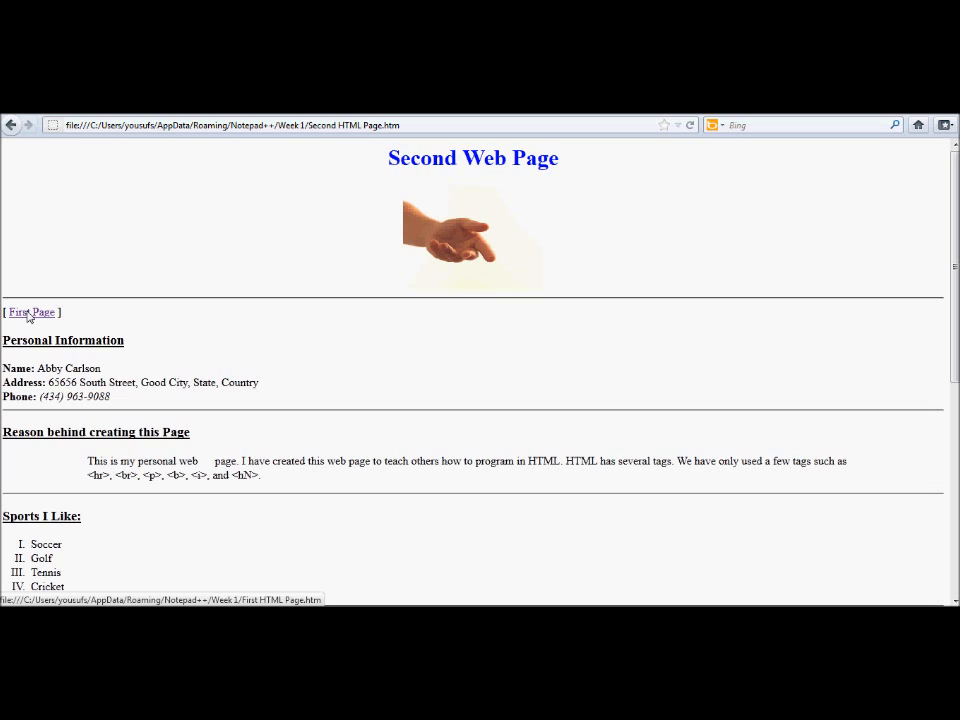
{"action": "mouse_move", "coordinate": [540, 598]}
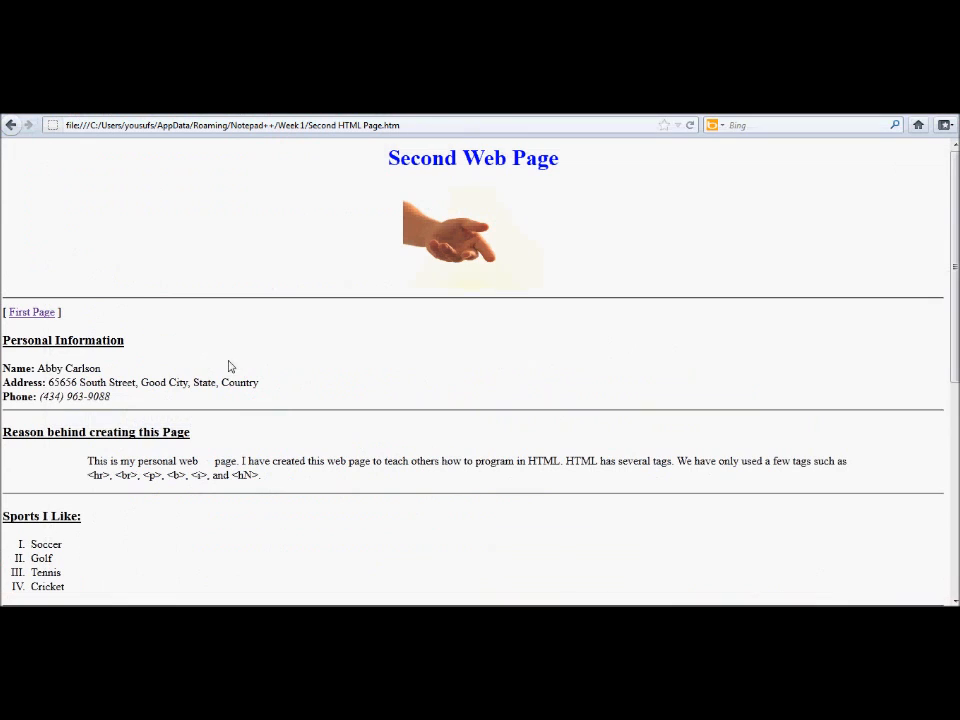
{"action": "left_click", "coordinate": [32, 312]}
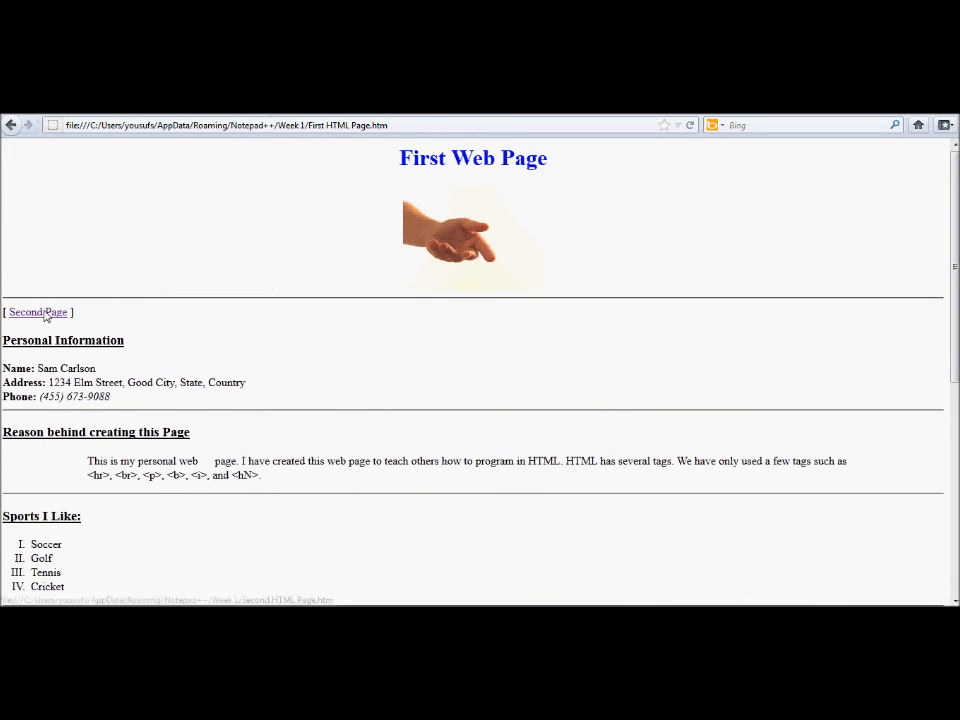
{"action": "mouse_move", "coordinate": [38, 312]}
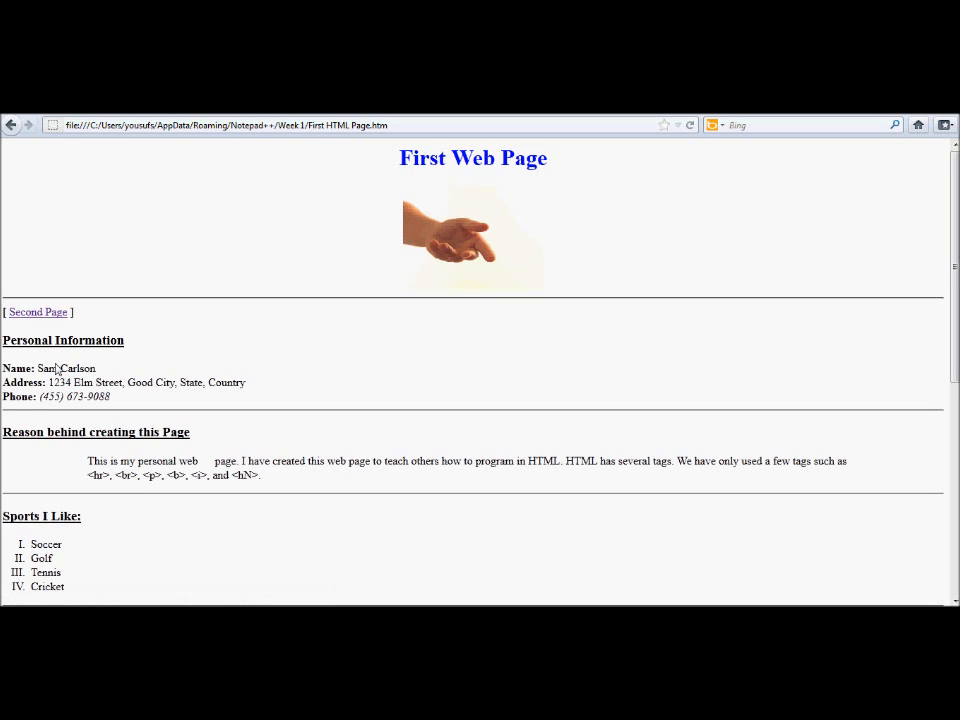
{"action": "mouse_move", "coordinate": [462, 344]}
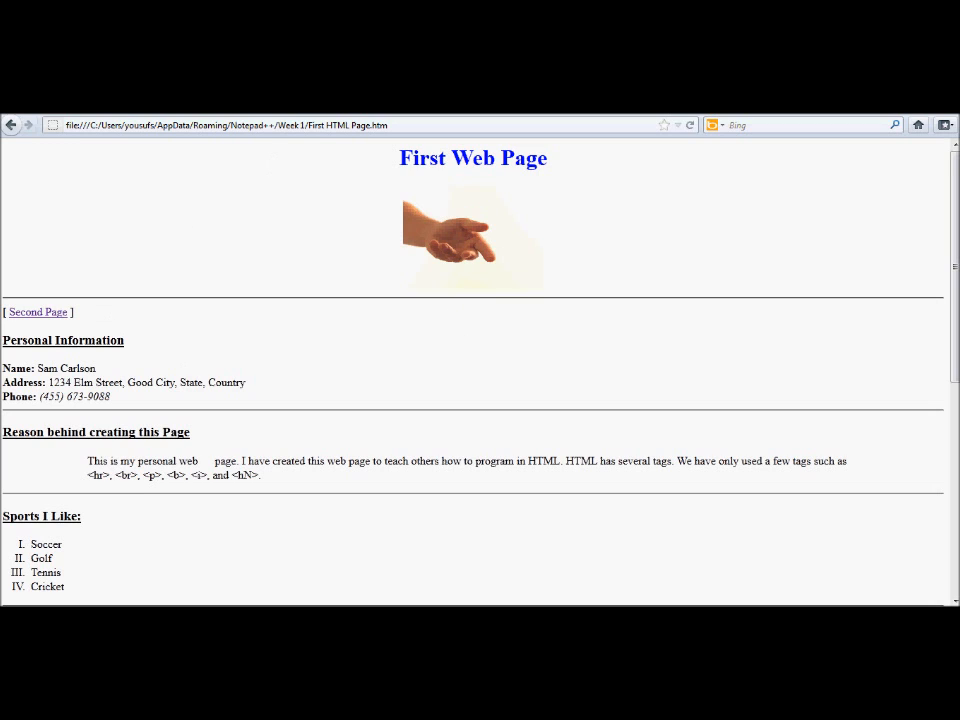
{"action": "mouse_move", "coordinate": [648, 592]}
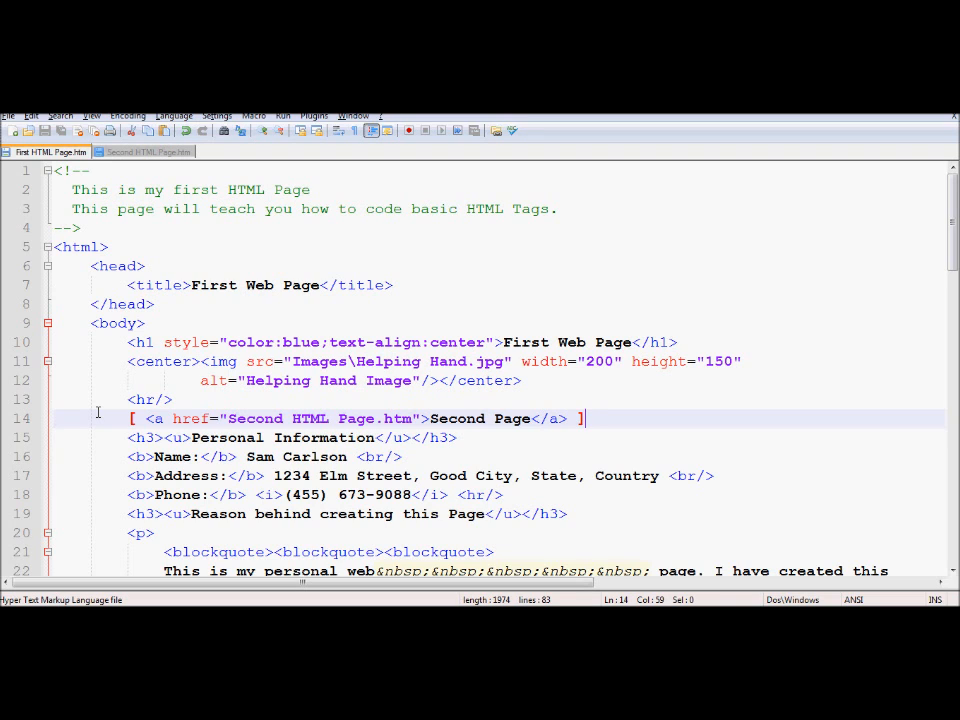
- Enclose the first page's Second Page link line in <div style="text-align:center"> … </div>
{"action": "left_click", "coordinate": [130, 418]}
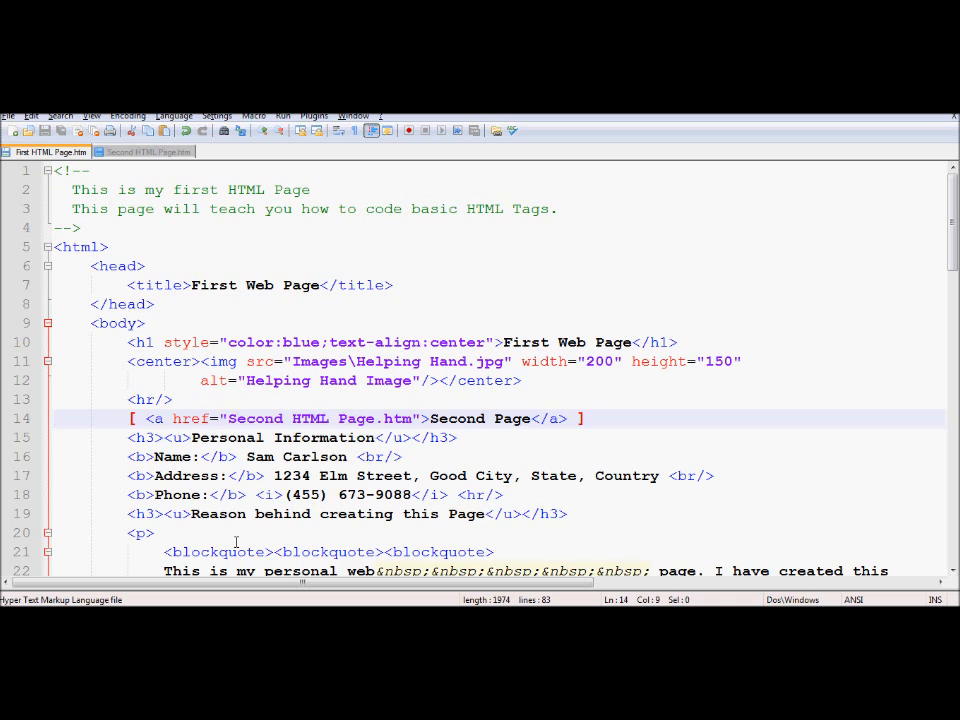
{"action": "type", "text": "<div>"}
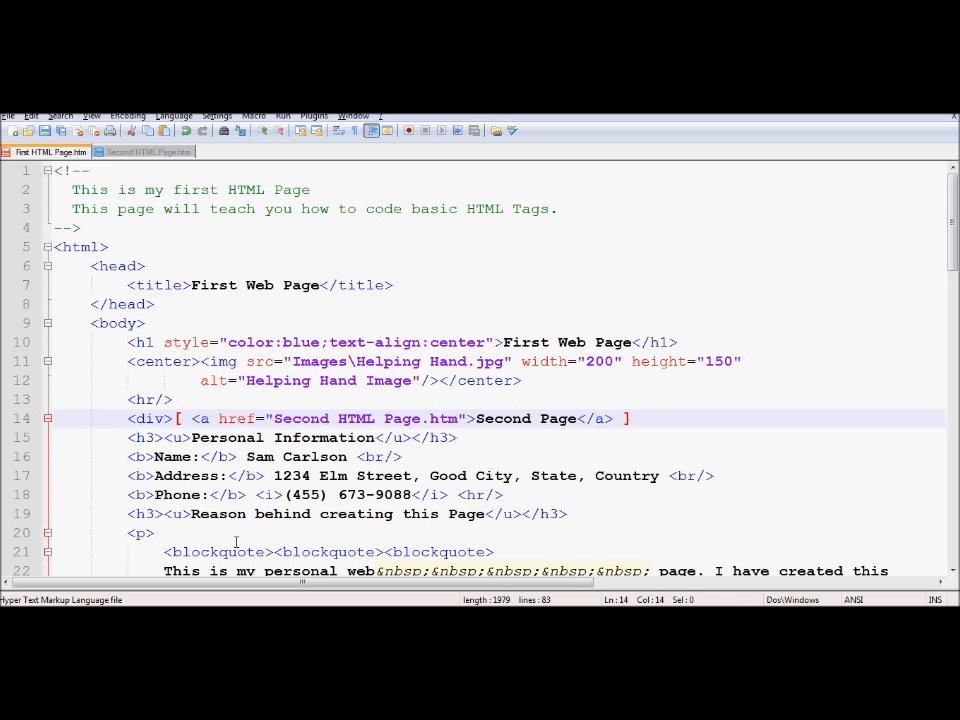
{"action": "left_click", "coordinate": [630, 418]}
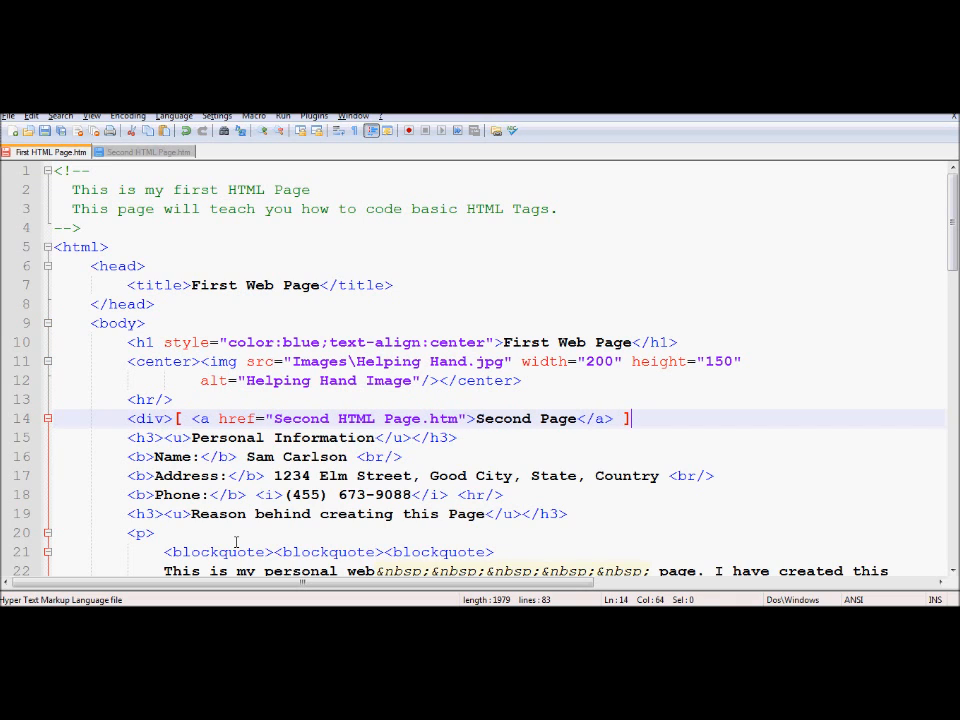
{"action": "type", "text": "</div>"}
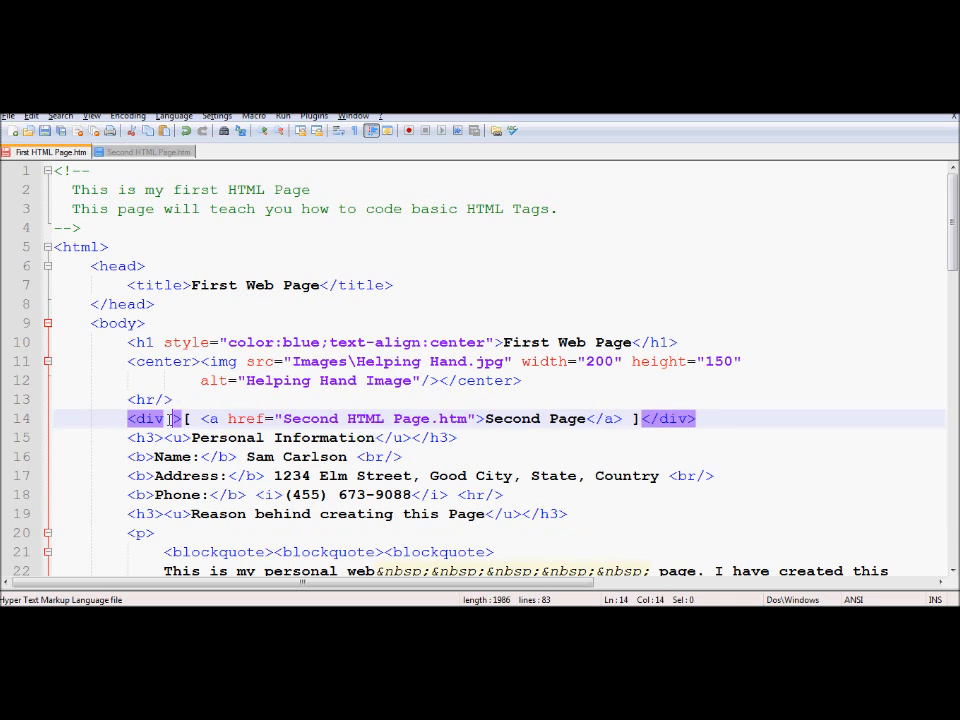
{"action": "type", "text": "style=\"text-align"}
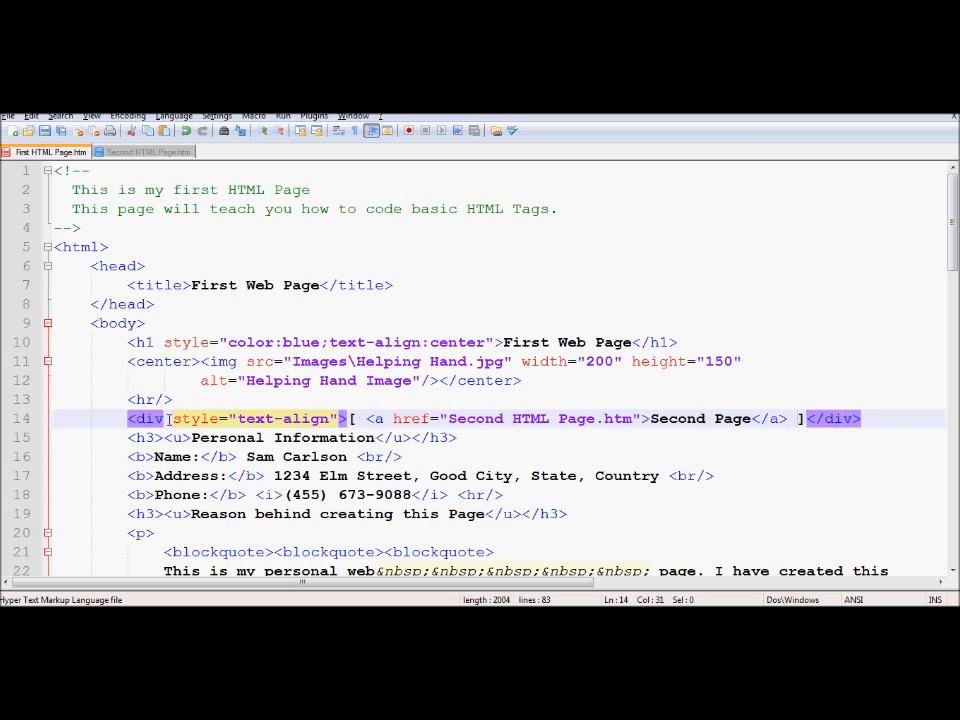
{"action": "type", "text": "center"}
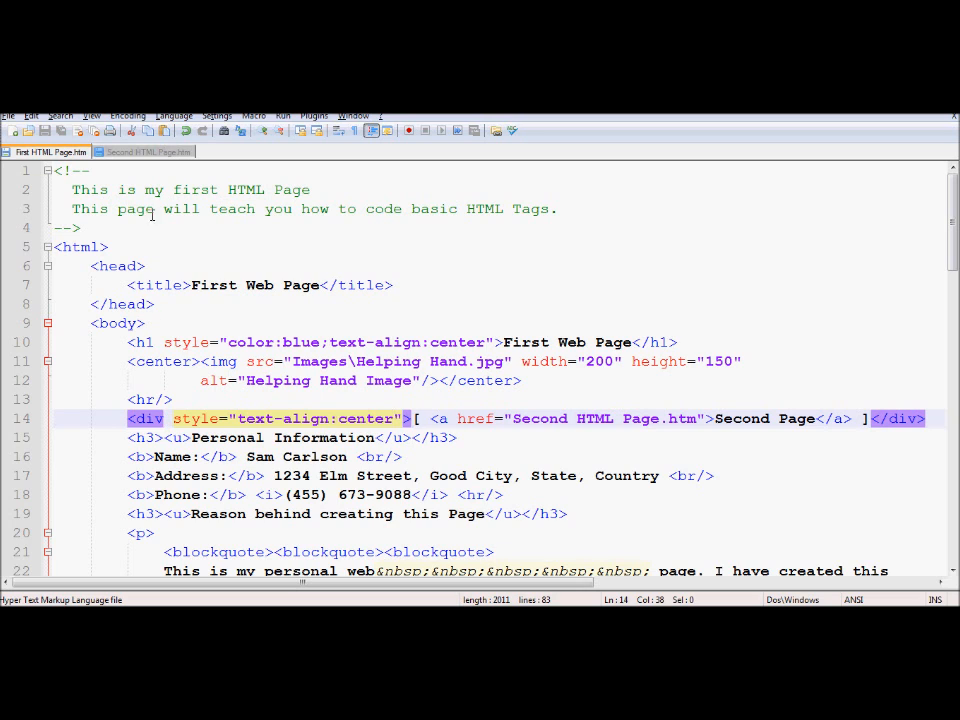
{"action": "left_click", "coordinate": [284, 114]}
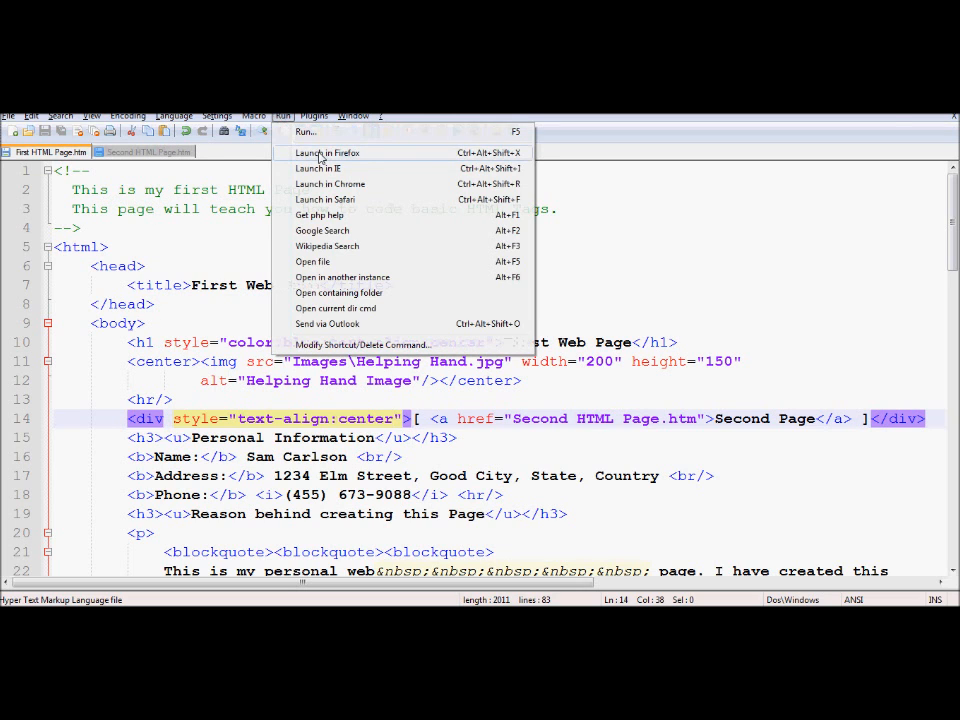
- Launch First HTML Page.htm in Firefox to see the centered Second Page link
{"action": "left_click", "coordinate": [326, 152]}
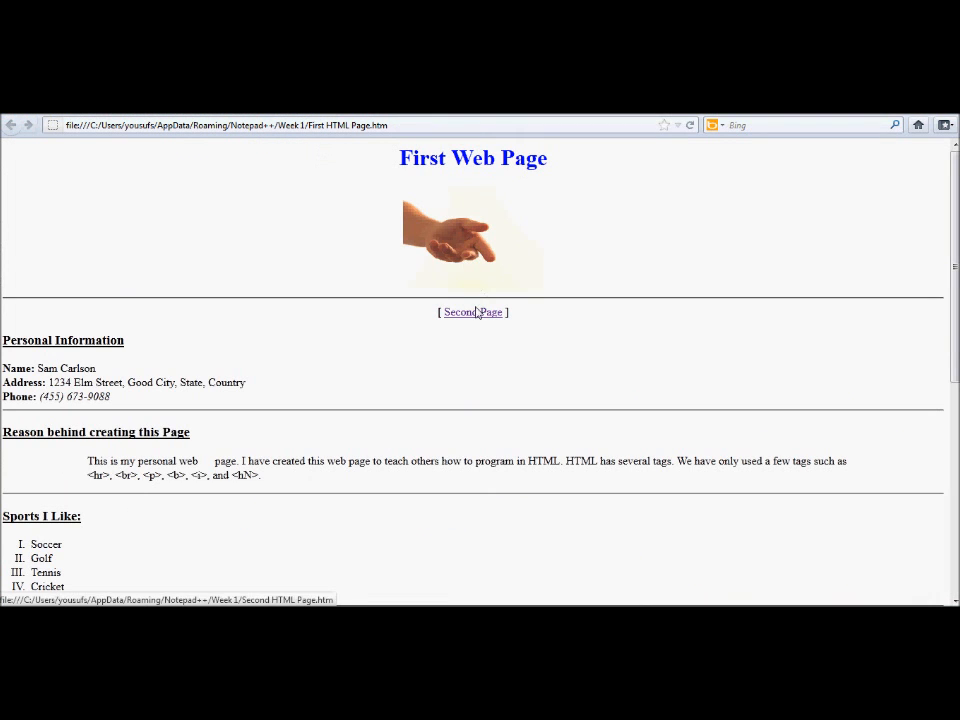
{"action": "mouse_move", "coordinate": [456, 292]}
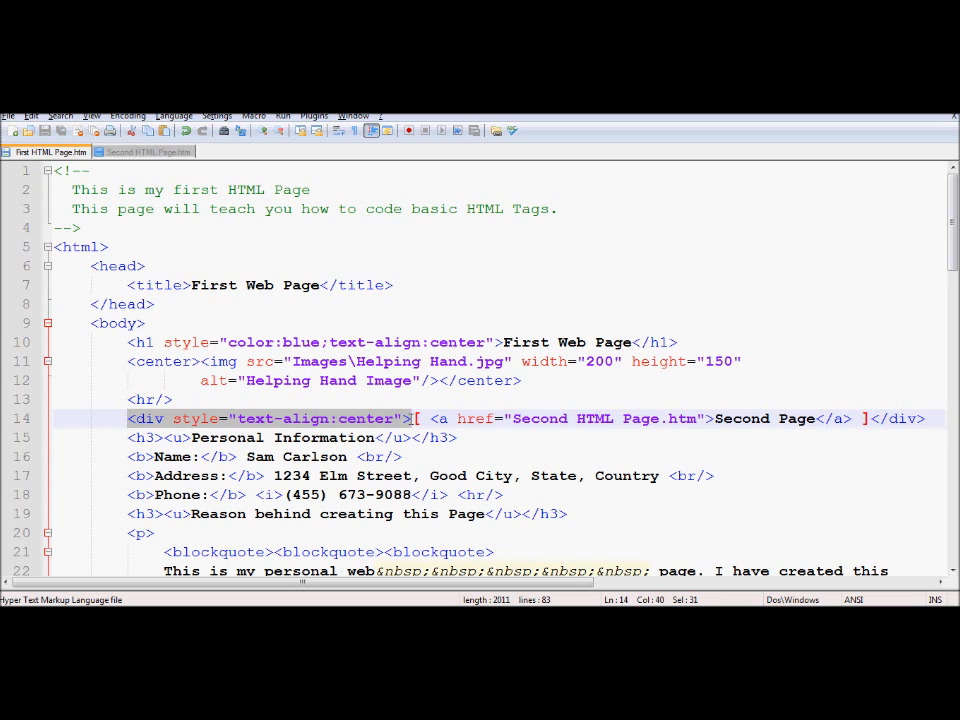
- In Second HTML Page.htm, enclose the First Page link line in <div style="text-align:center"> … </div>
{"action": "left_click", "coordinate": [144, 152]}
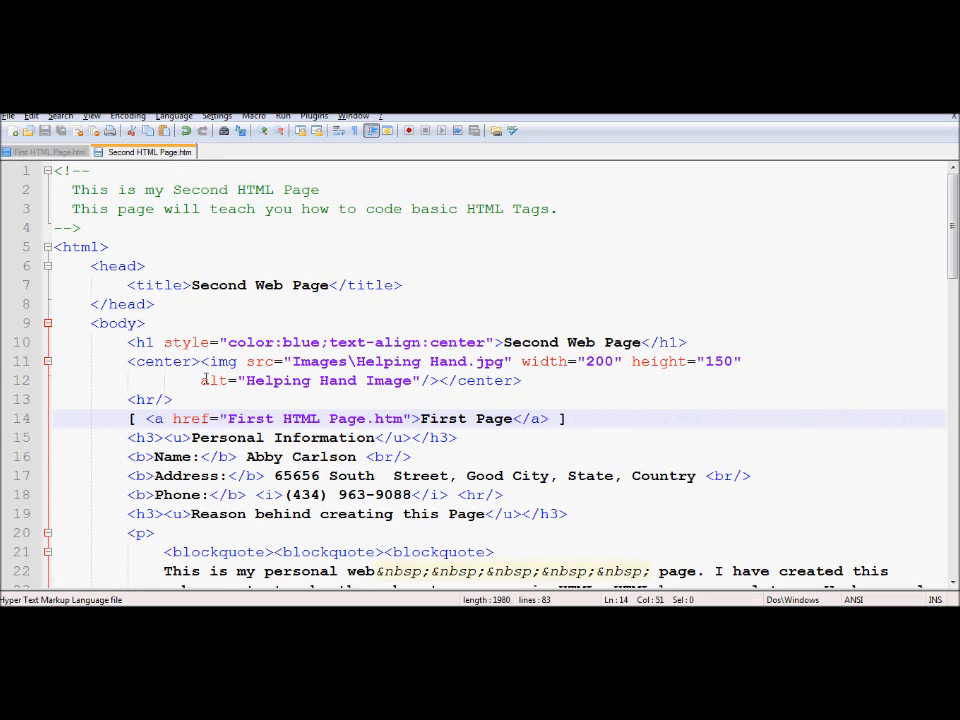
{"action": "type", "text": "<div style=\"text-align:center\">"}
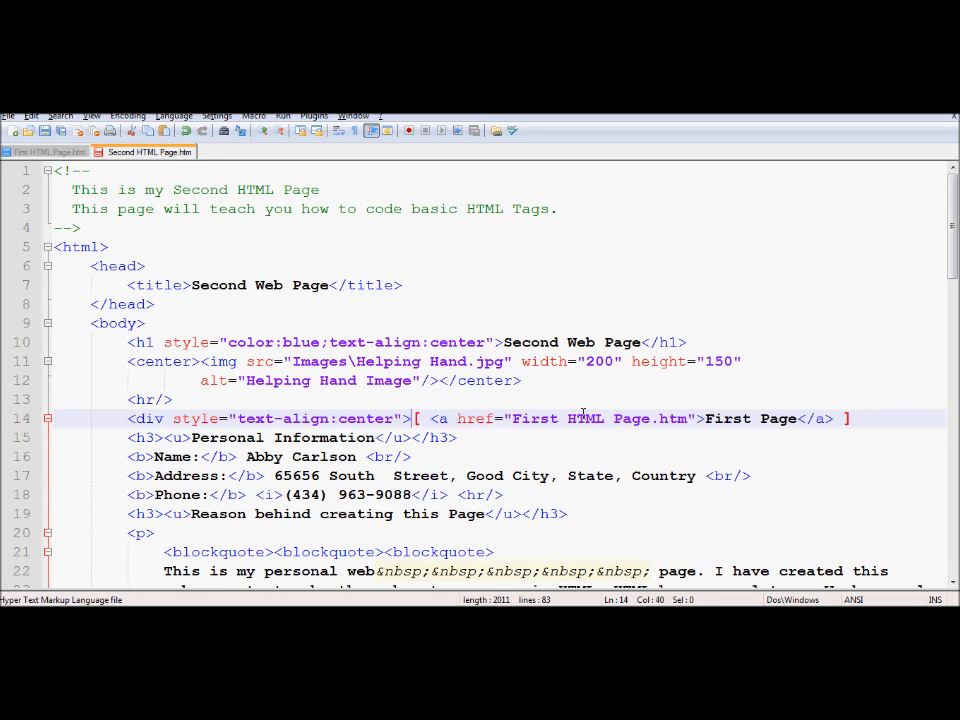
{"action": "type", "text": "</d"}
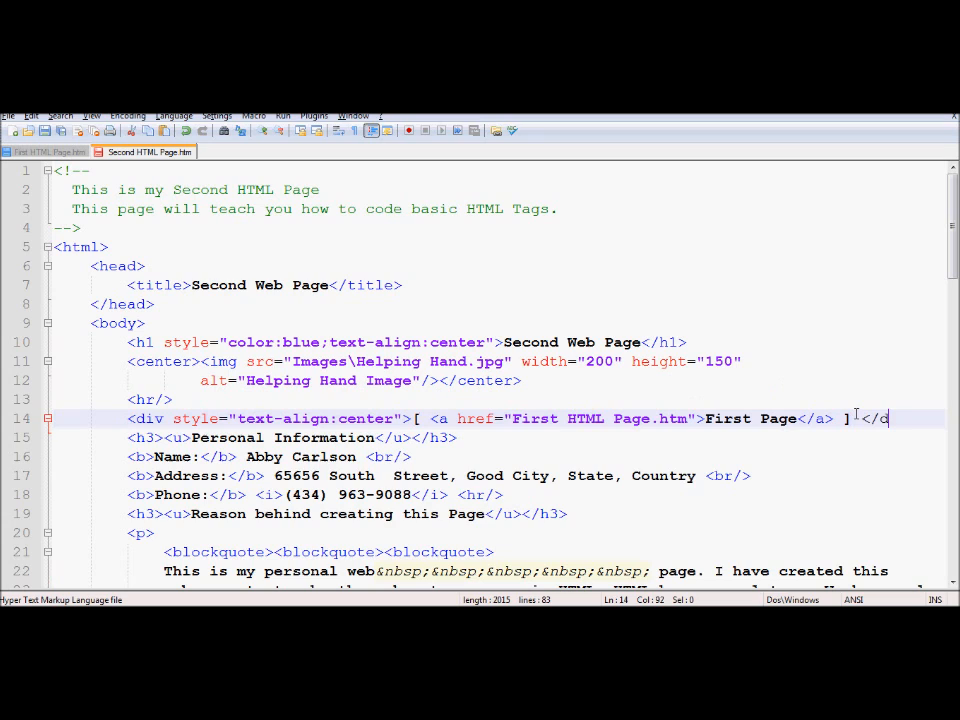
{"action": "type", "text": "iv>"}
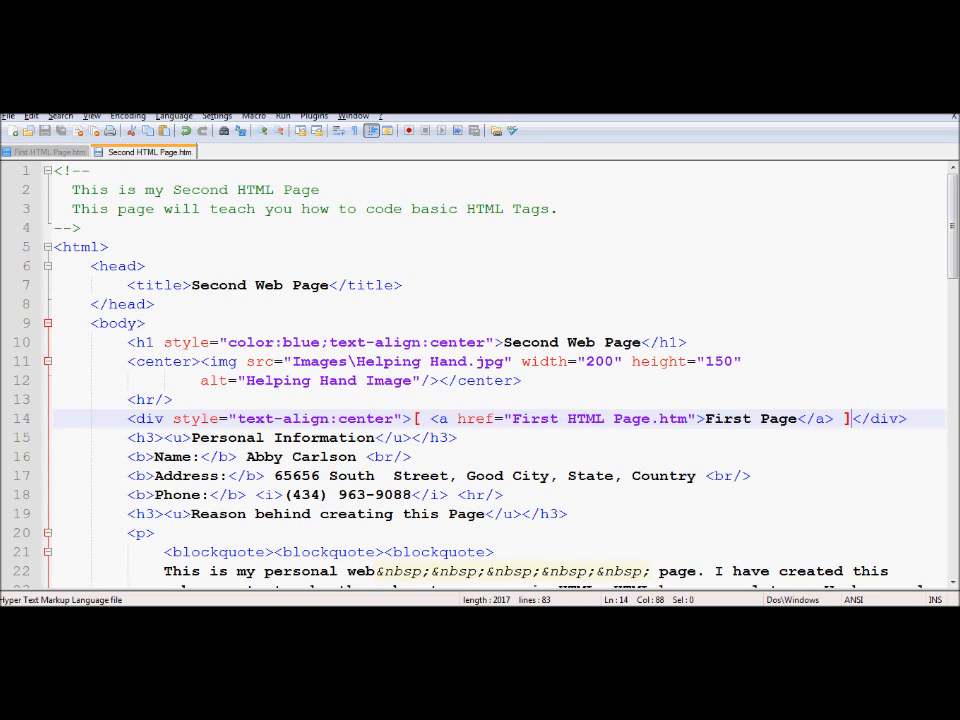
{"action": "mouse_move", "coordinate": [242, 264]}
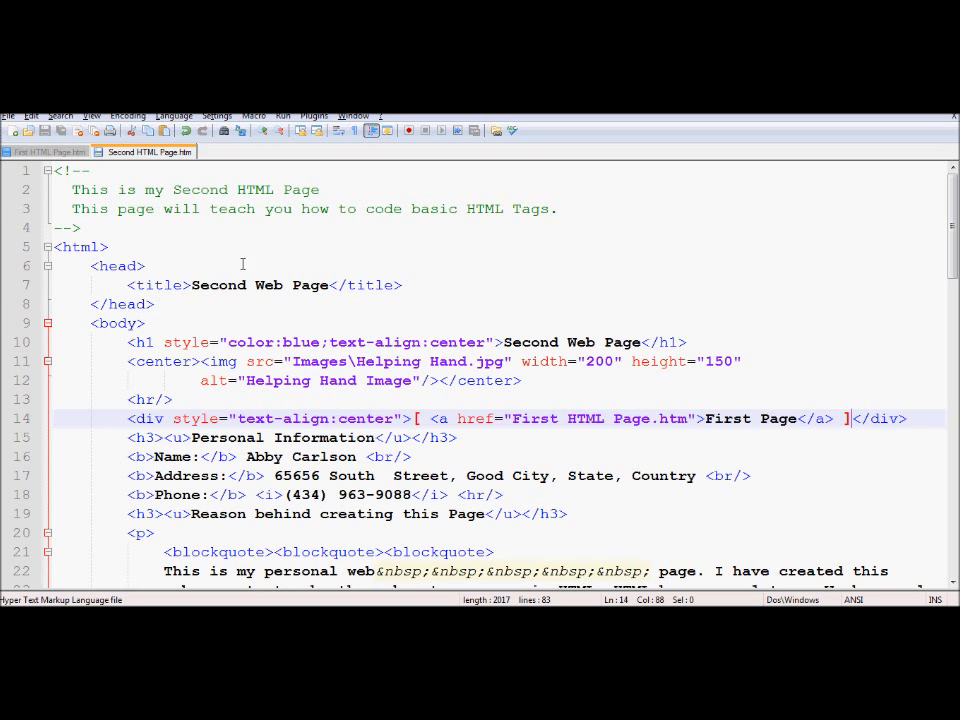
- Launch the second page in Firefox and alternate between the centered Second Page and First Page links
{"action": "left_click", "coordinate": [284, 114]}
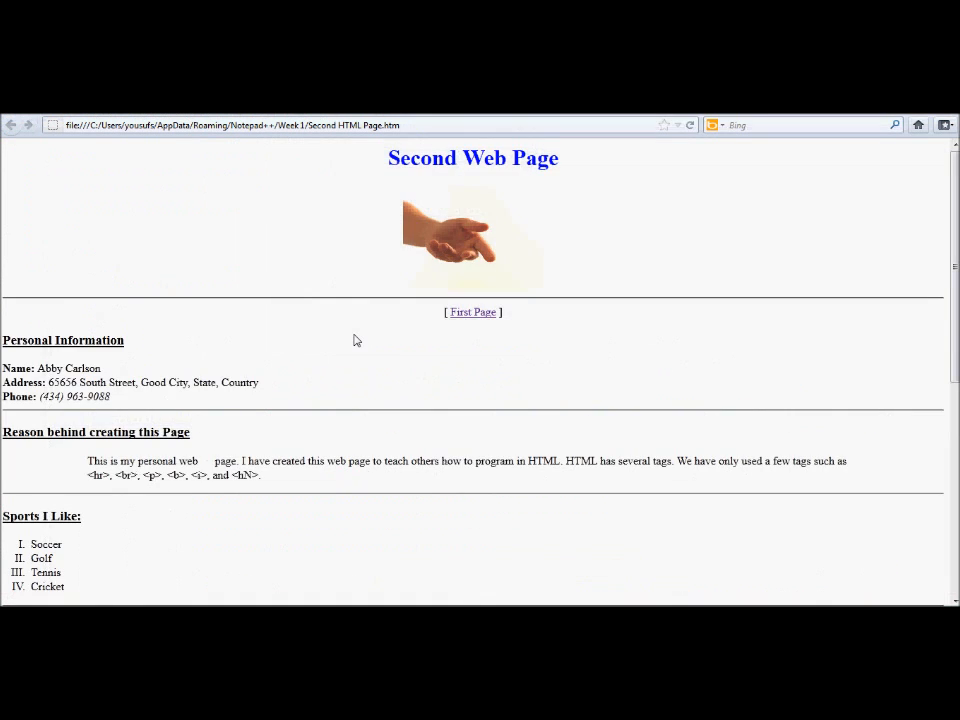
{"action": "left_click", "coordinate": [472, 312]}
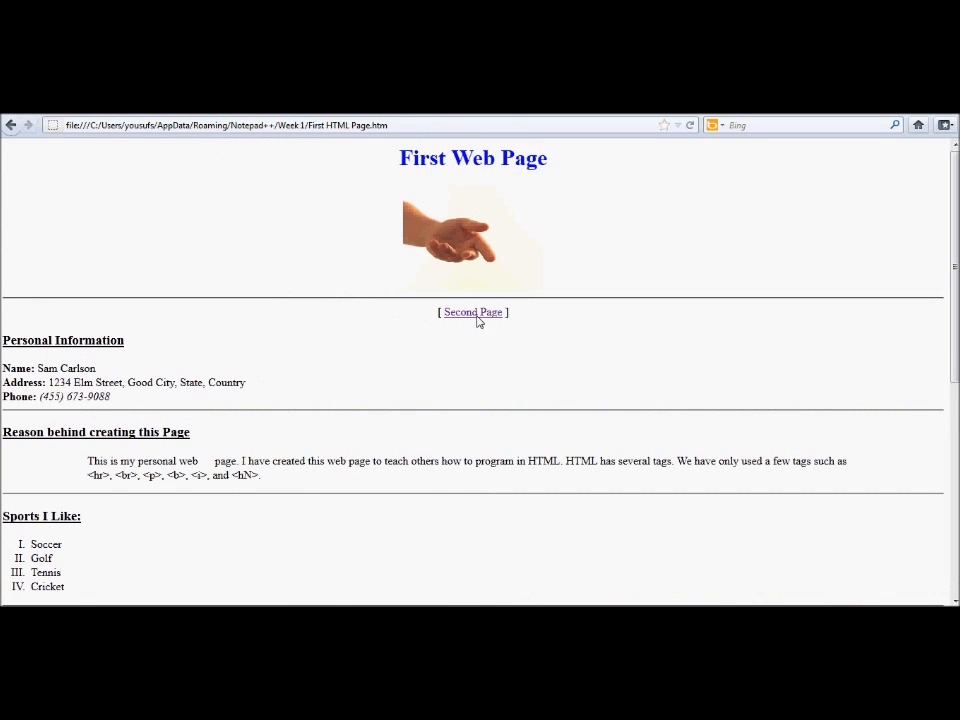
{"action": "left_click", "coordinate": [472, 312]}
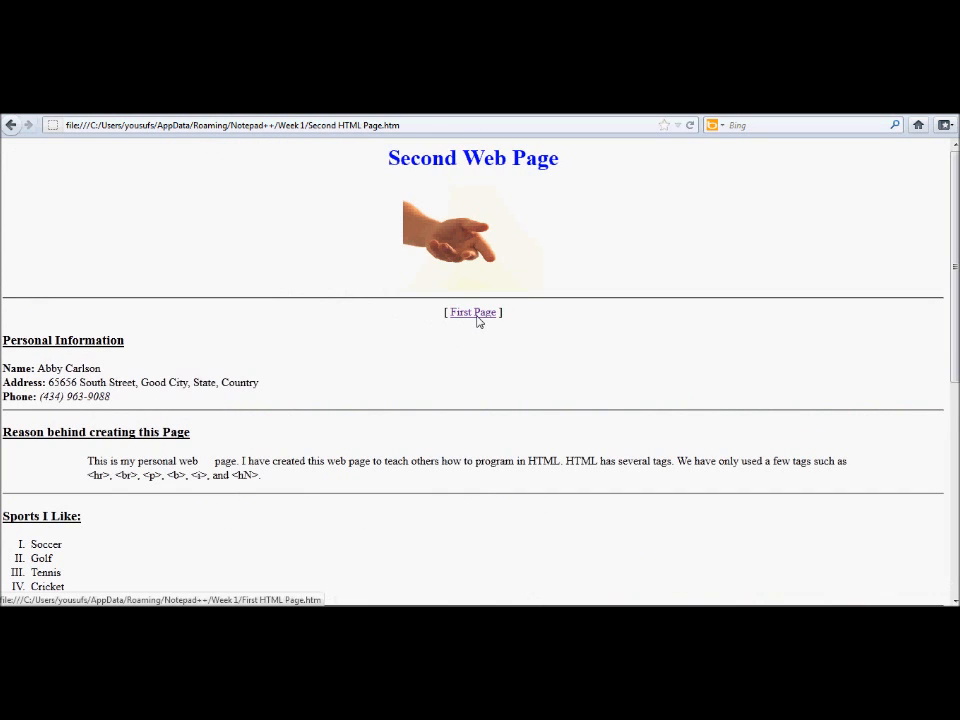
{"action": "left_click", "coordinate": [472, 312]}
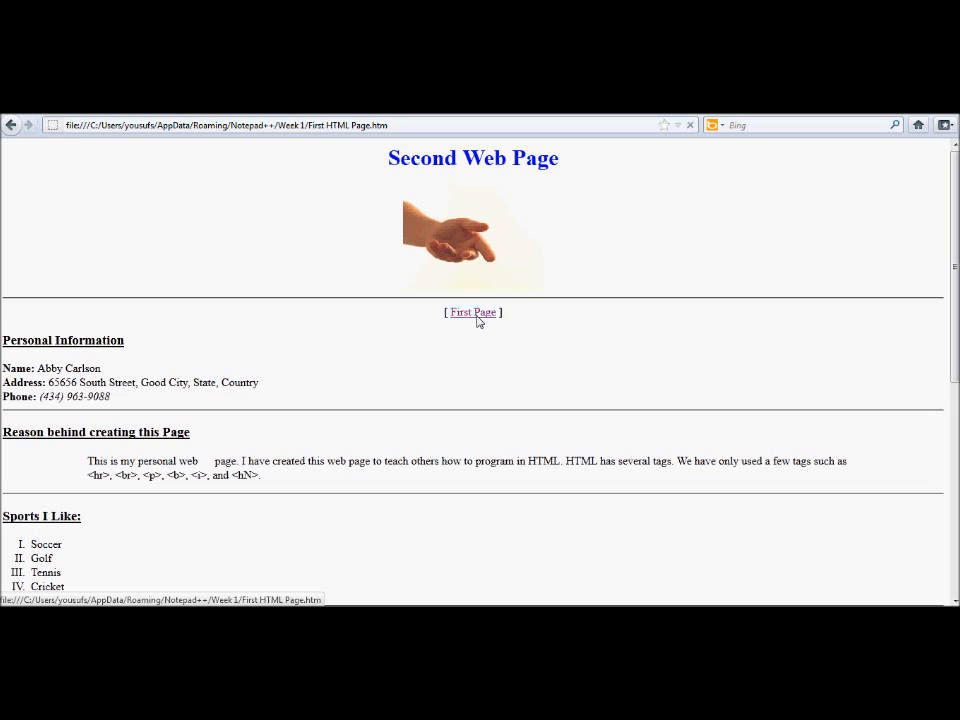
{"action": "left_click", "coordinate": [472, 312]}
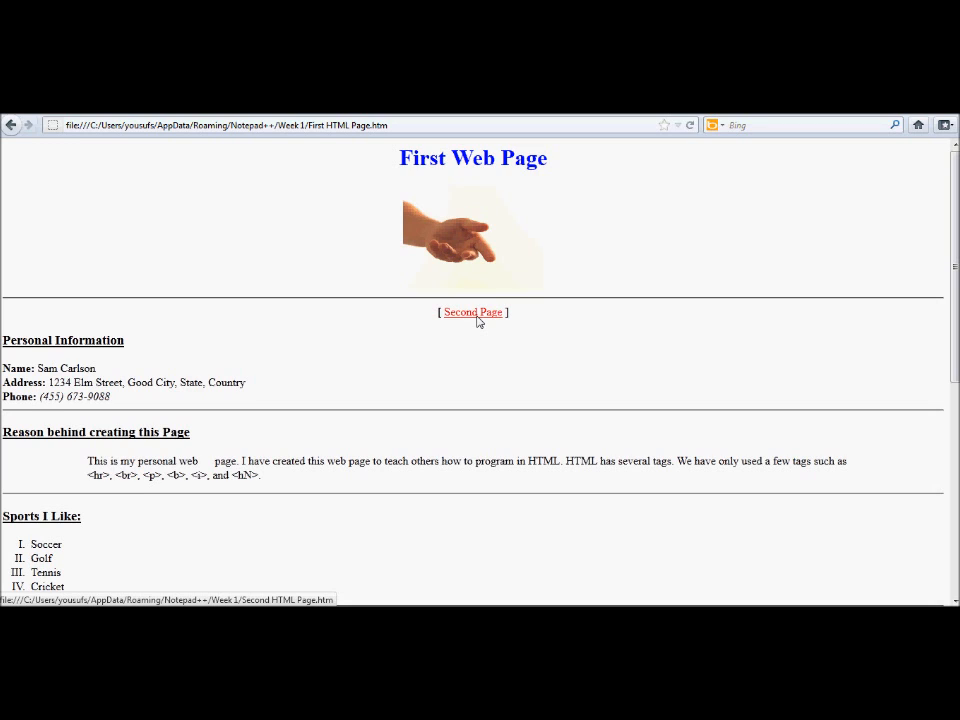
{"action": "left_click", "coordinate": [472, 312]}
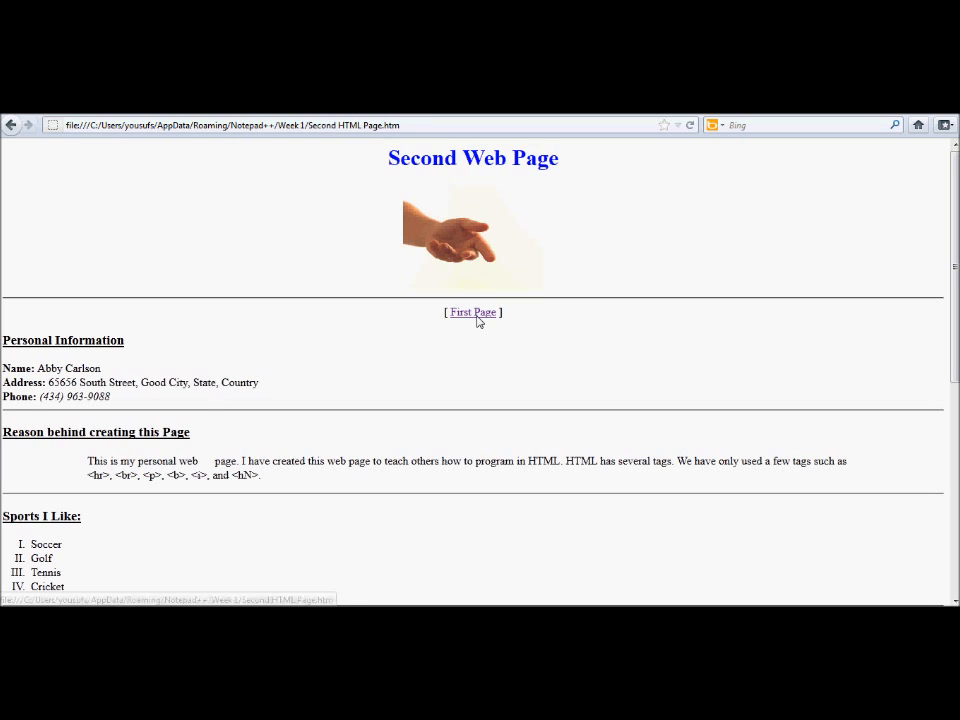
{"action": "mouse_move", "coordinate": [472, 312]}
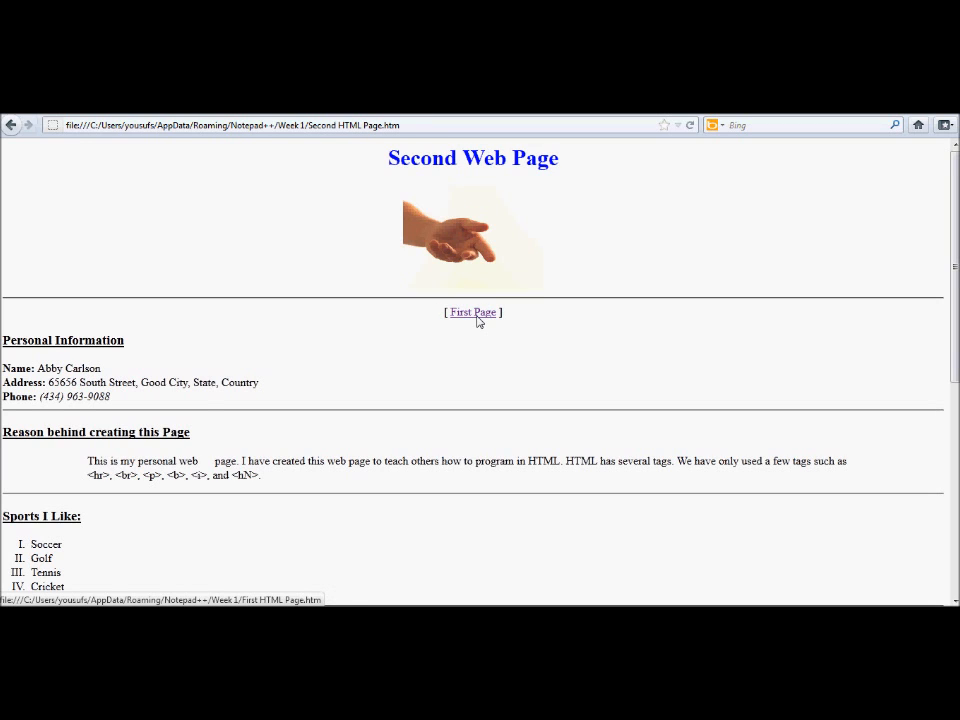